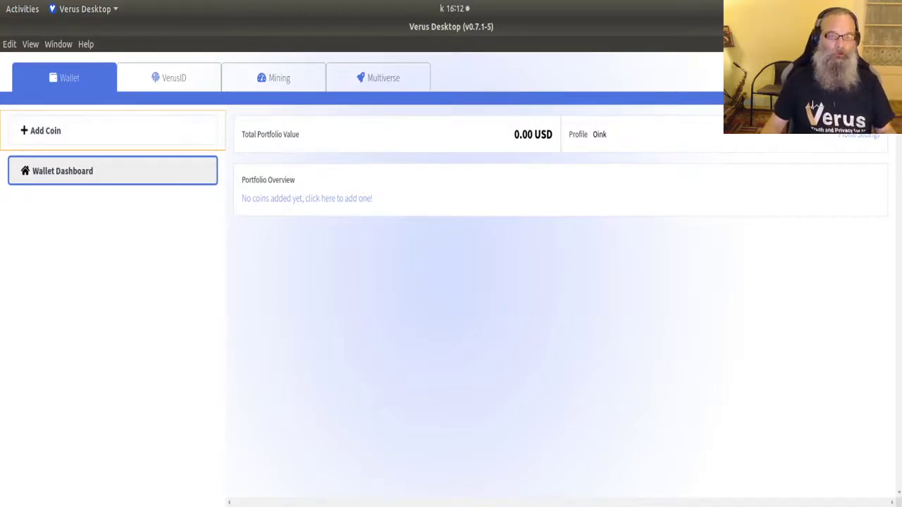
Begin adding a coin and choose Verus from the search results
{"action": "left_click", "coordinate": [45, 130]}
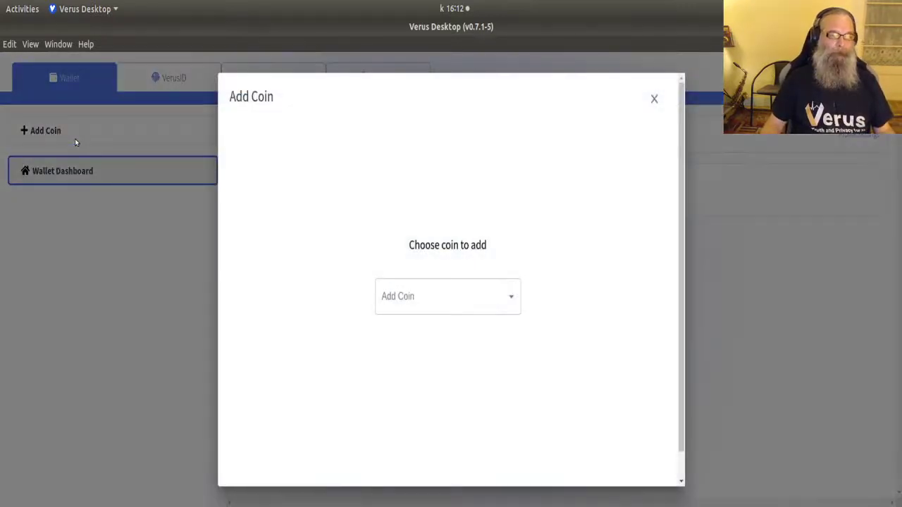
{"action": "type", "text": "Verus"}
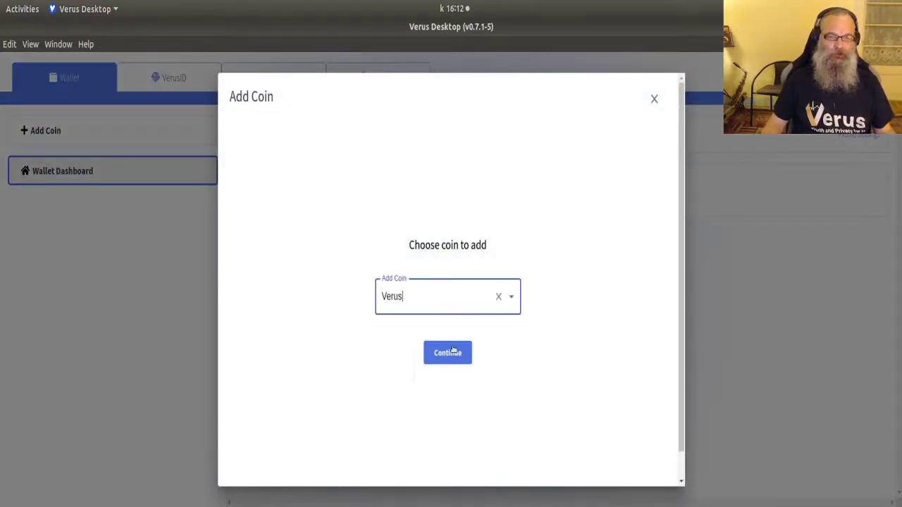
{"action": "left_click", "coordinate": [448, 353]}
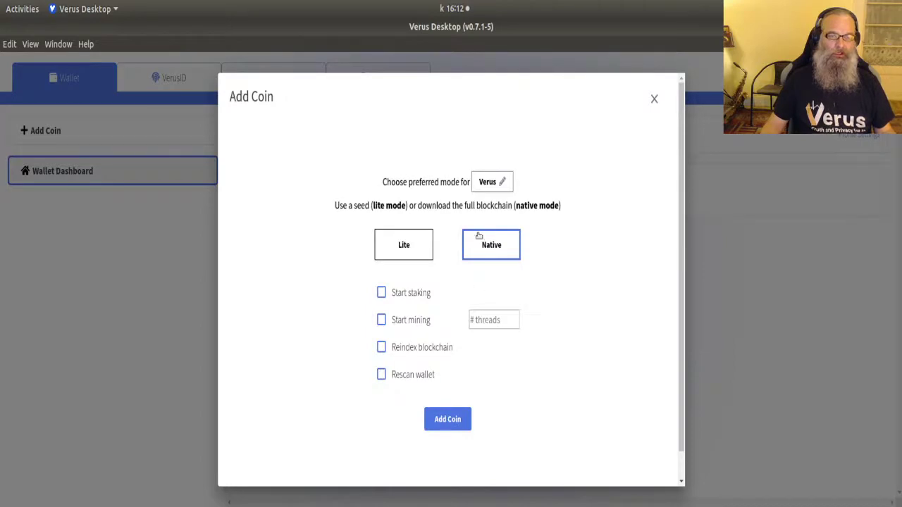
Select Lite mode for Verus and proceed to the seed stage
{"action": "left_click", "coordinate": [403, 245]}
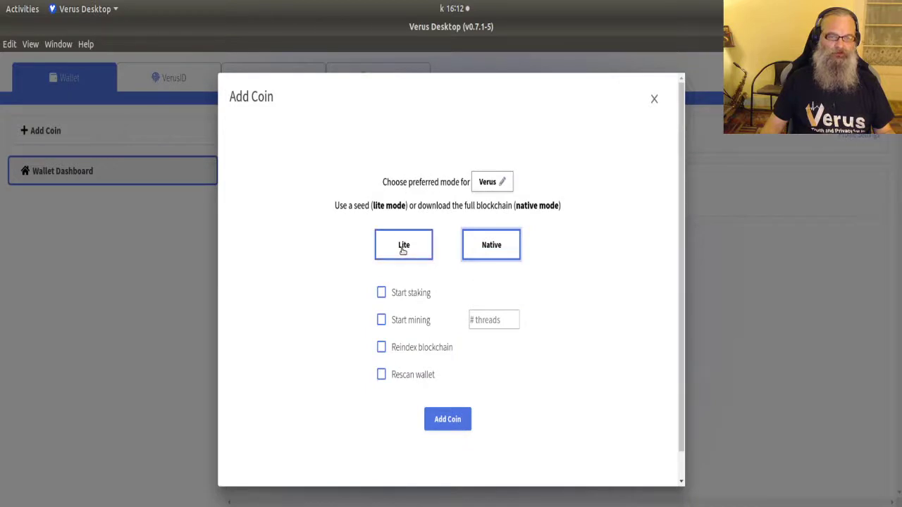
{"action": "left_click", "coordinate": [490, 245]}
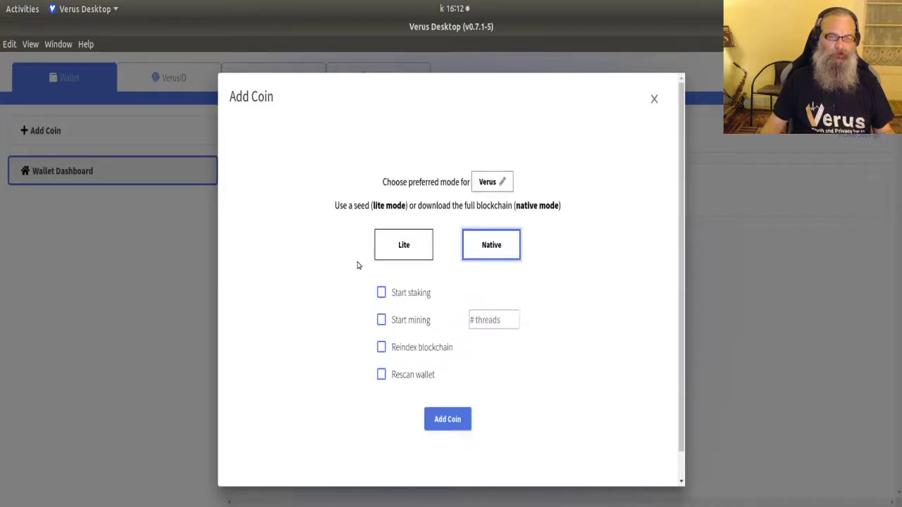
{"action": "left_click", "coordinate": [403, 245]}
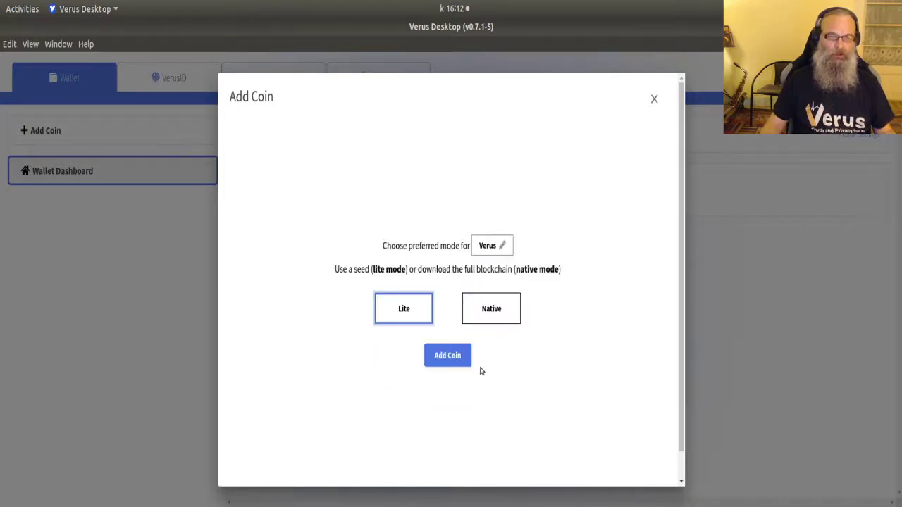
{"action": "left_click", "coordinate": [448, 355]}
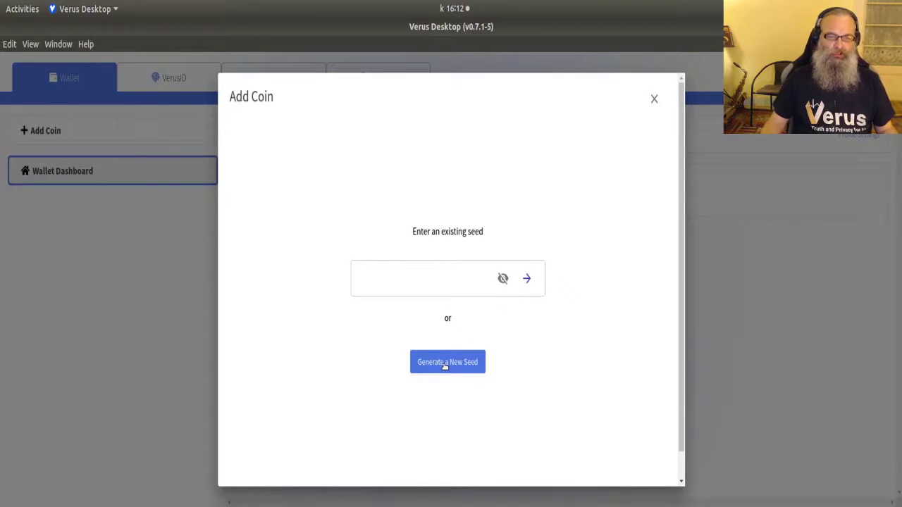
Generate a new seed phrase, refreshing it a few times, then select and copy it
{"action": "left_click", "coordinate": [448, 361]}
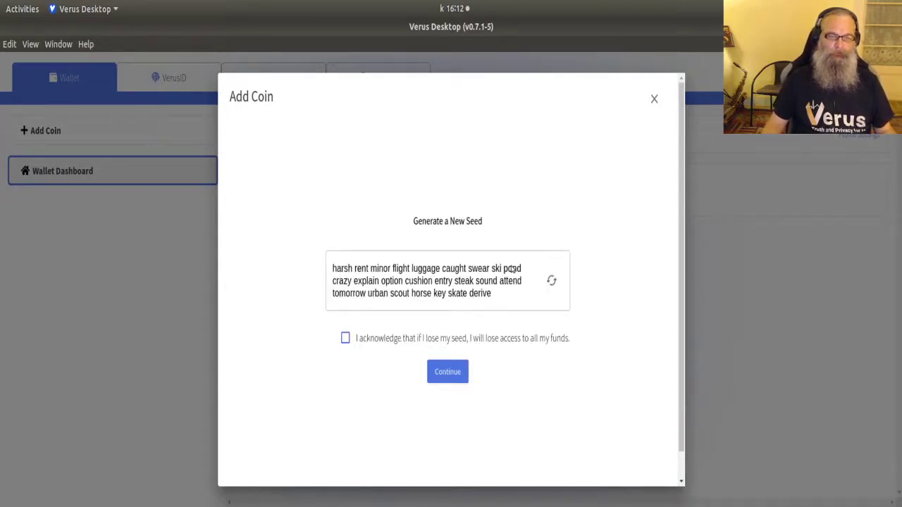
{"action": "double_click", "coordinate": [470, 294]}
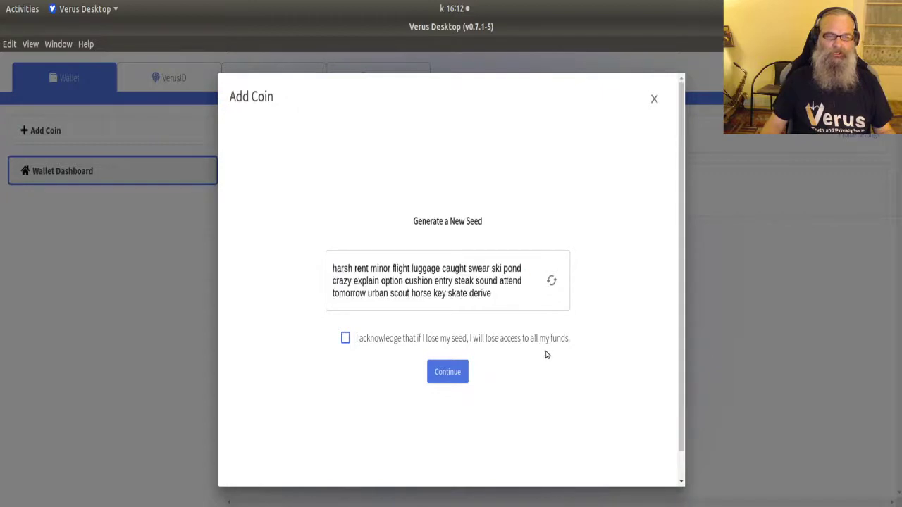
{"action": "left_click", "coordinate": [553, 280]}
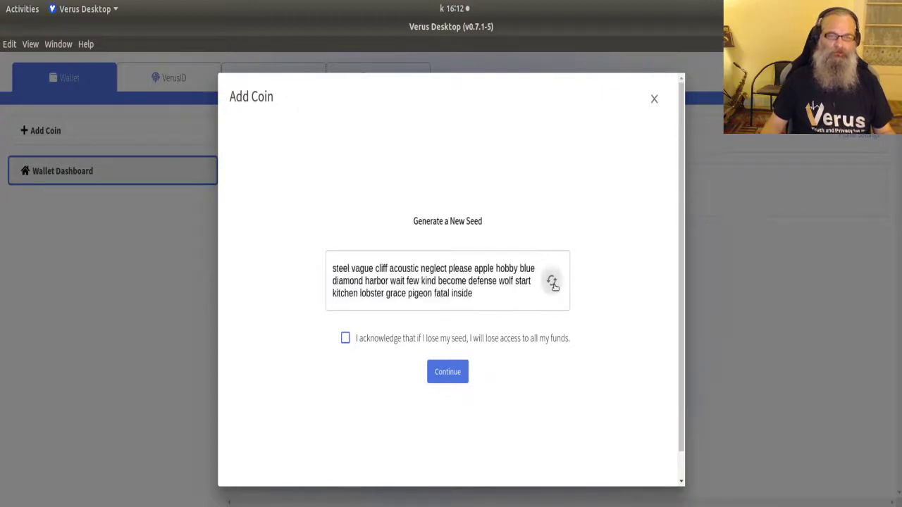
{"action": "left_click", "coordinate": [552, 281]}
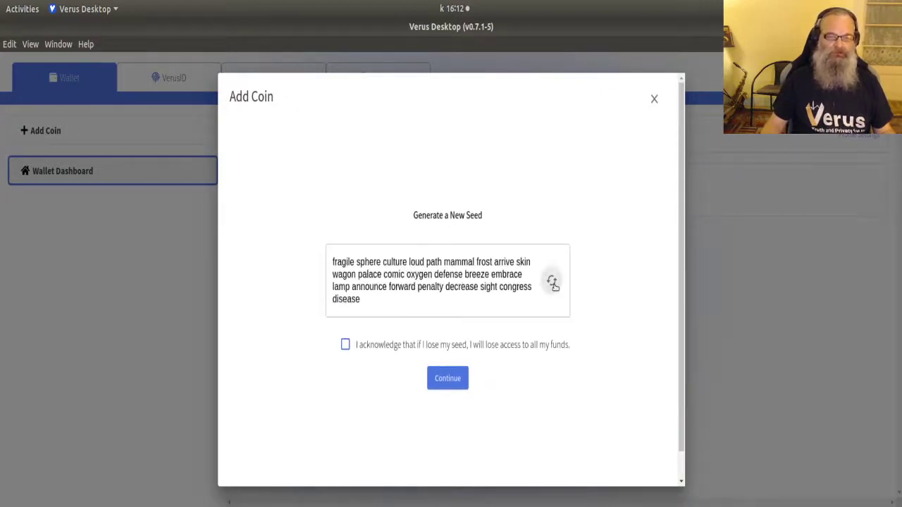
{"action": "left_click", "coordinate": [553, 280]}
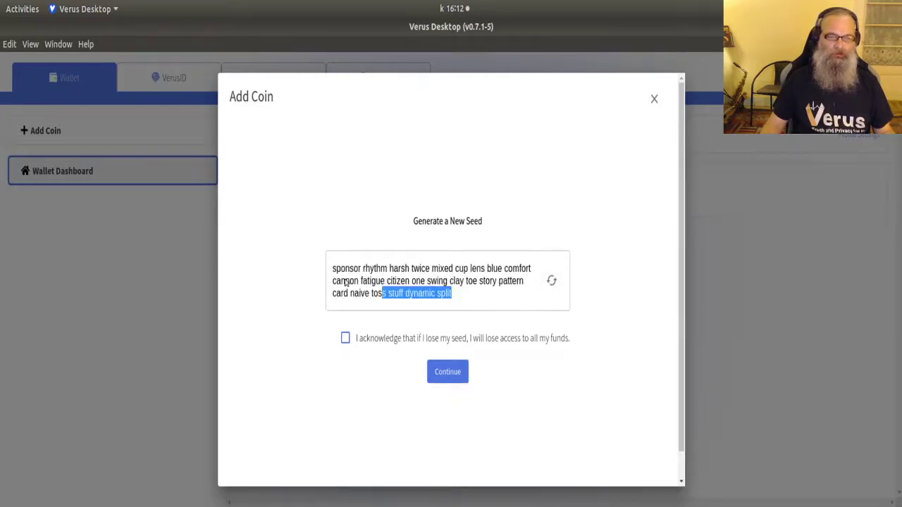
{"action": "triple_click", "coordinate": [430, 280]}
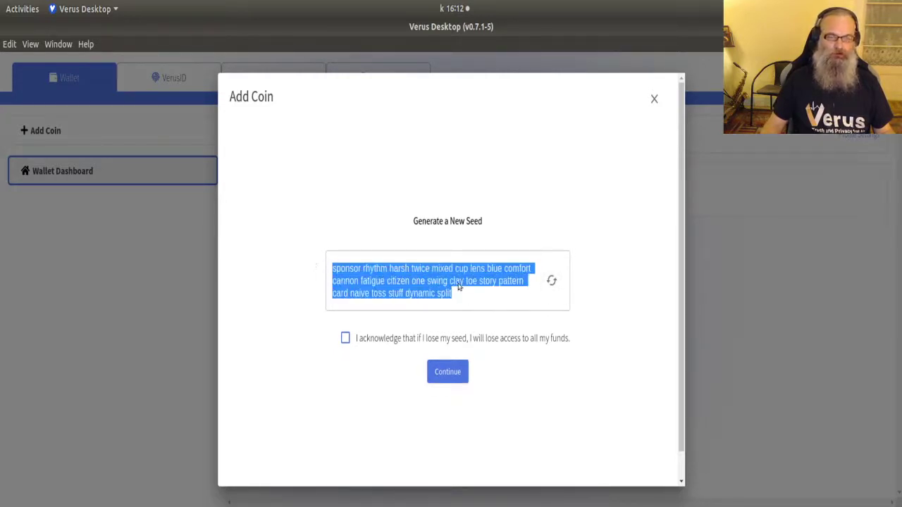
{"action": "right_click", "coordinate": [429, 281]}
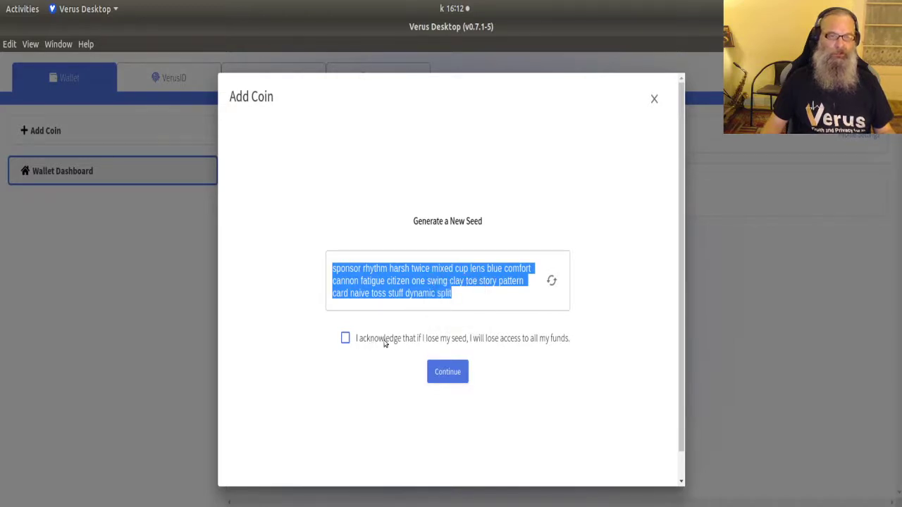
{"action": "mouse_move", "coordinate": [409, 344]}
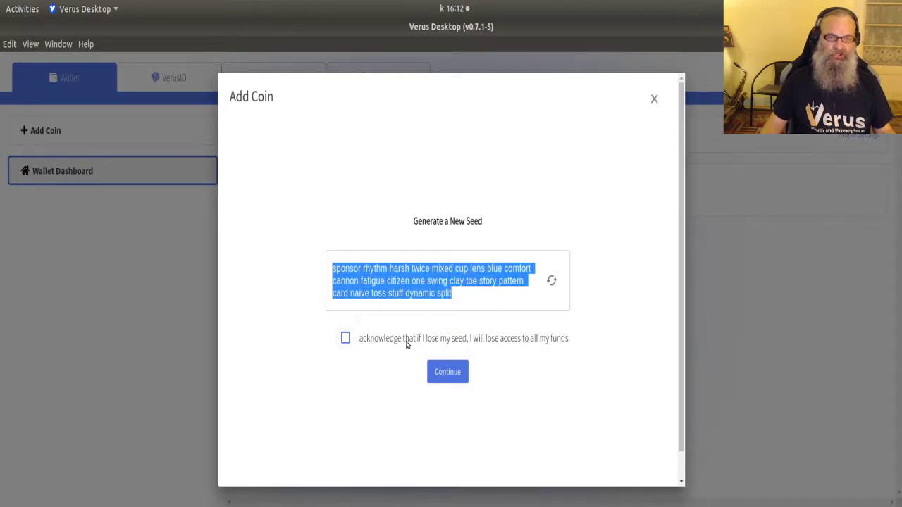
{"action": "mouse_move", "coordinate": [567, 375]}
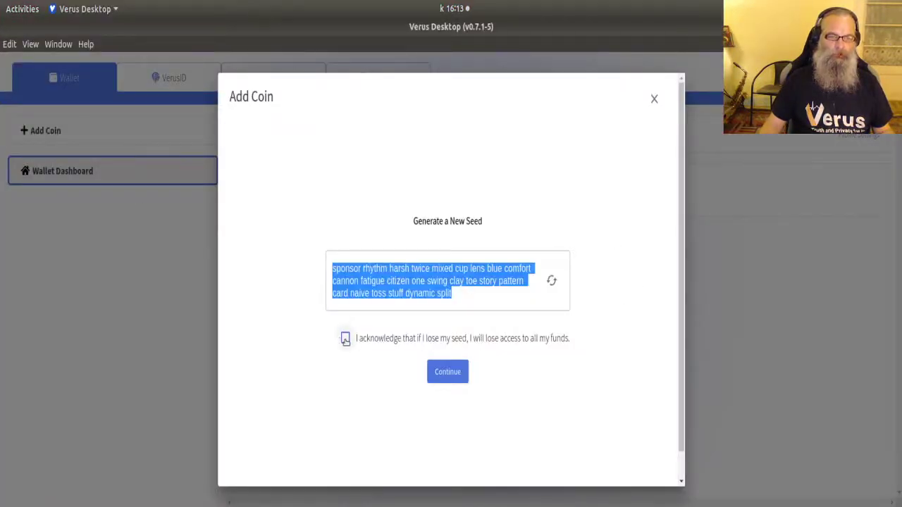
Acknowledge the loss-of-funds warning and continue to seed confirmation
{"action": "left_click", "coordinate": [345, 338]}
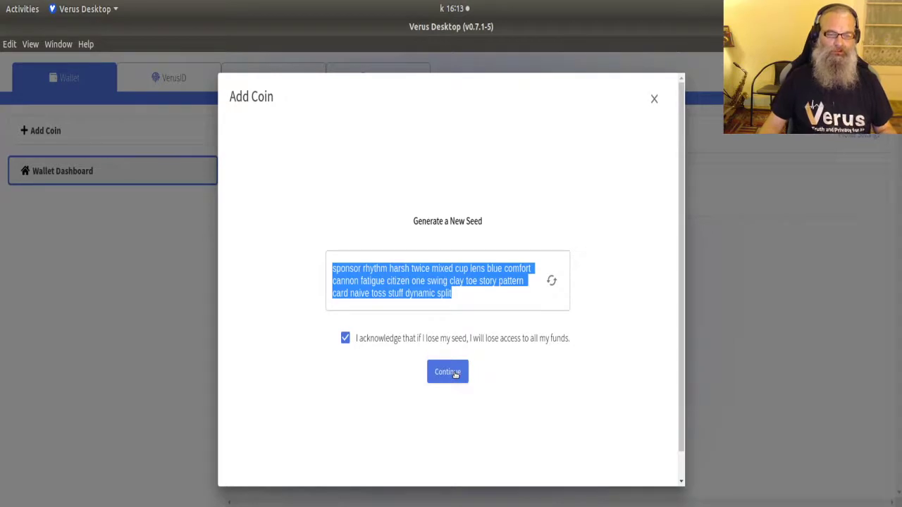
{"action": "mouse_move", "coordinate": [325, 332]}
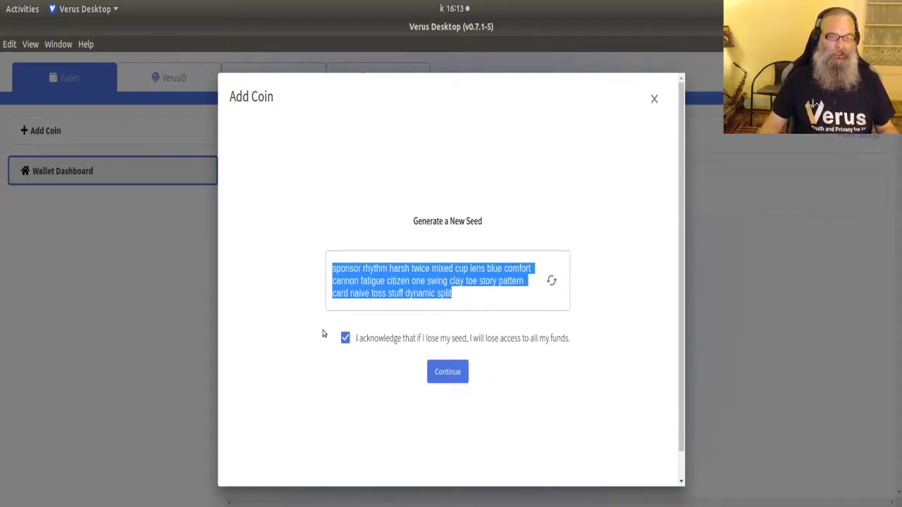
{"action": "mouse_move", "coordinate": [524, 355]}
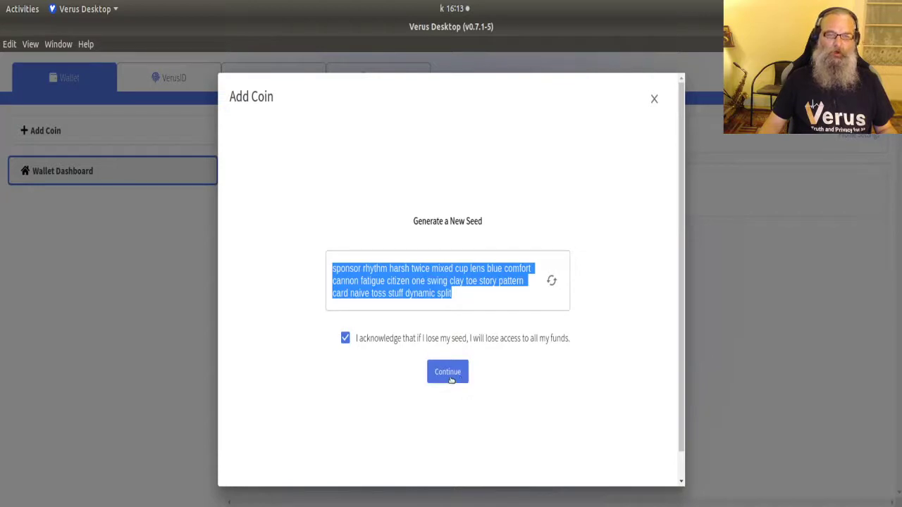
{"action": "left_click", "coordinate": [448, 373]}
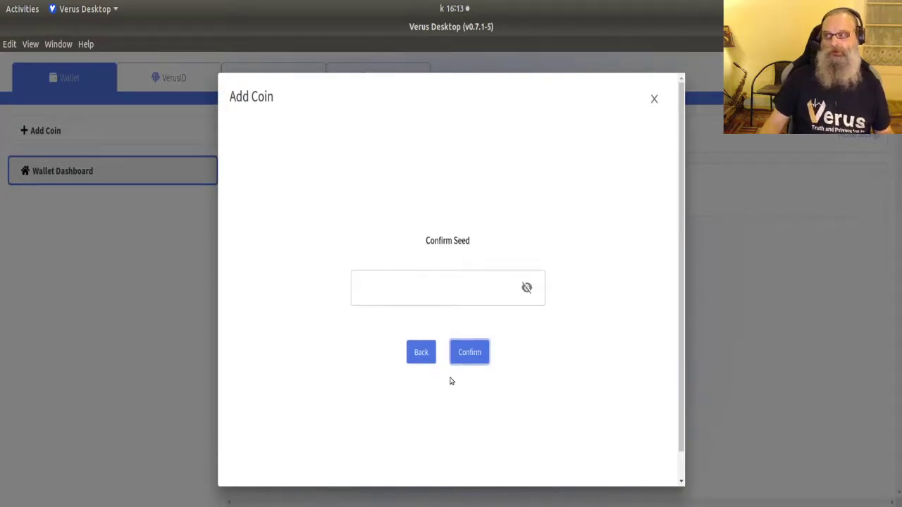
Paste the copied seed into the Confirm Seed field, reveal it to check, and confirm
{"action": "left_click", "coordinate": [448, 287]}
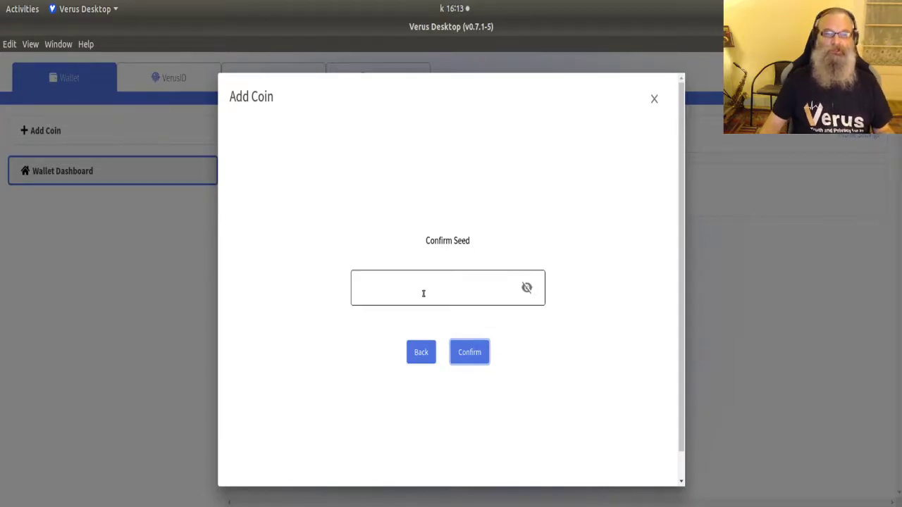
{"action": "left_click", "coordinate": [423, 288]}
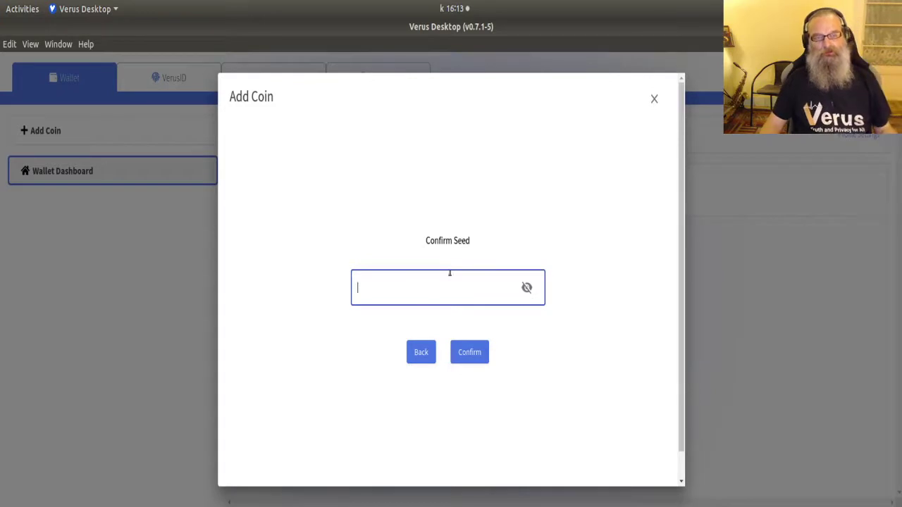
{"action": "right_click", "coordinate": [416, 288]}
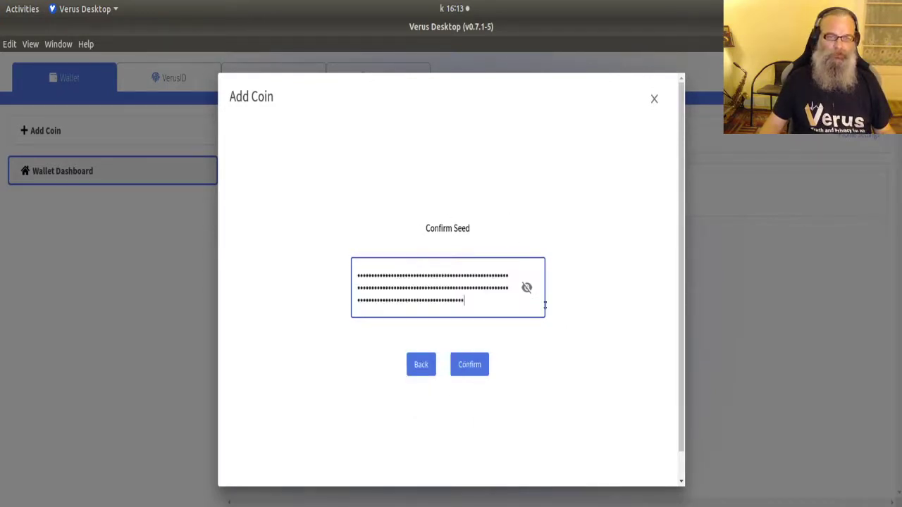
{"action": "left_click", "coordinate": [528, 288]}
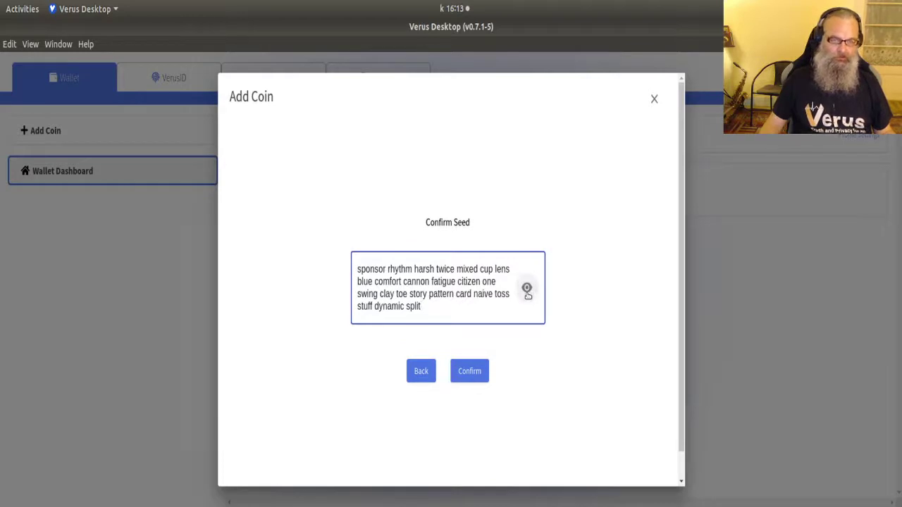
{"action": "left_click", "coordinate": [469, 370]}
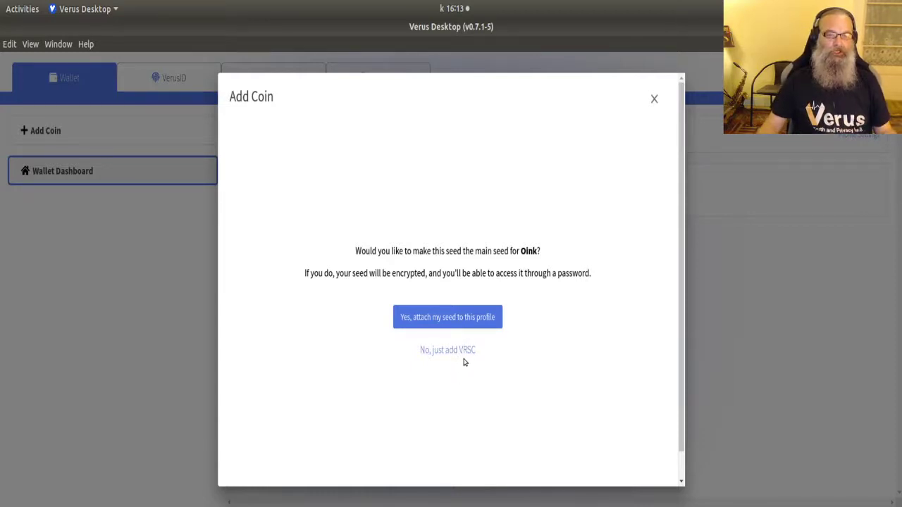
Add VRSC without attaching the seed to Oink and review the dashboard's 0 VRSC balance
{"action": "left_click", "coordinate": [448, 350]}
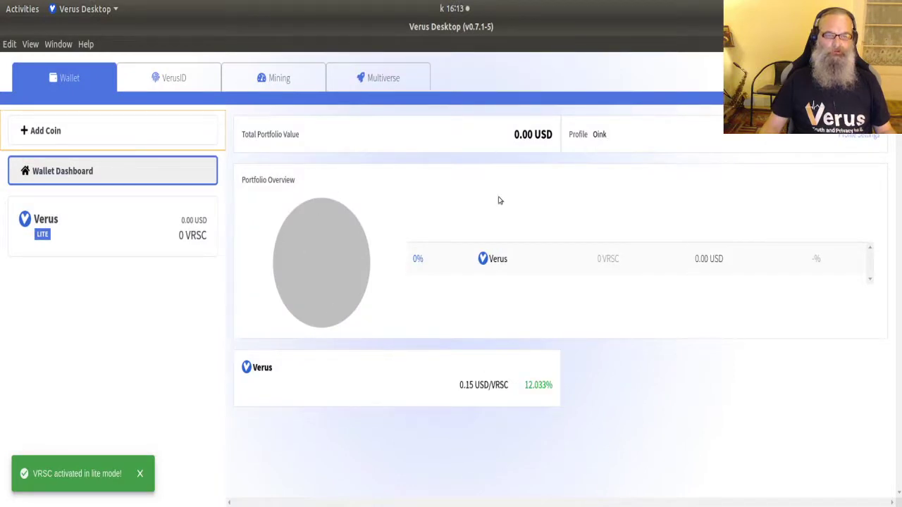
{"action": "mouse_move", "coordinate": [504, 403]}
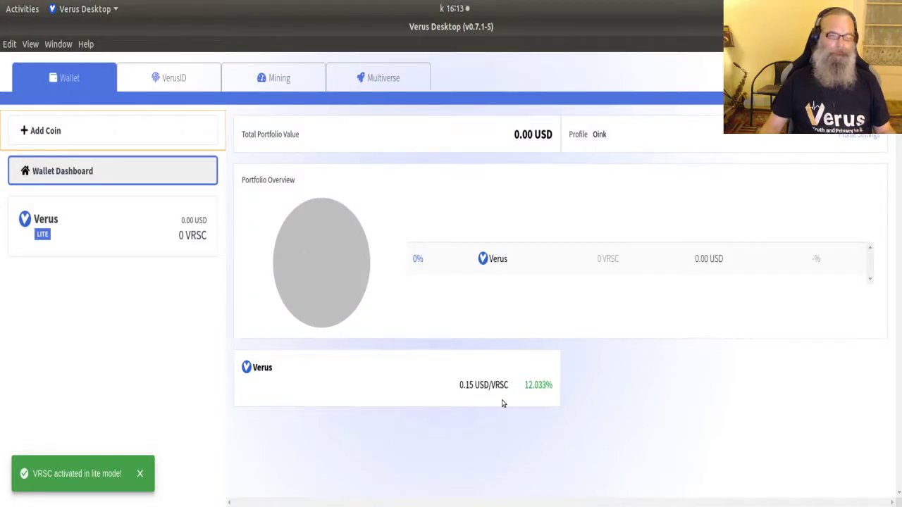
{"action": "mouse_move", "coordinate": [670, 272]}
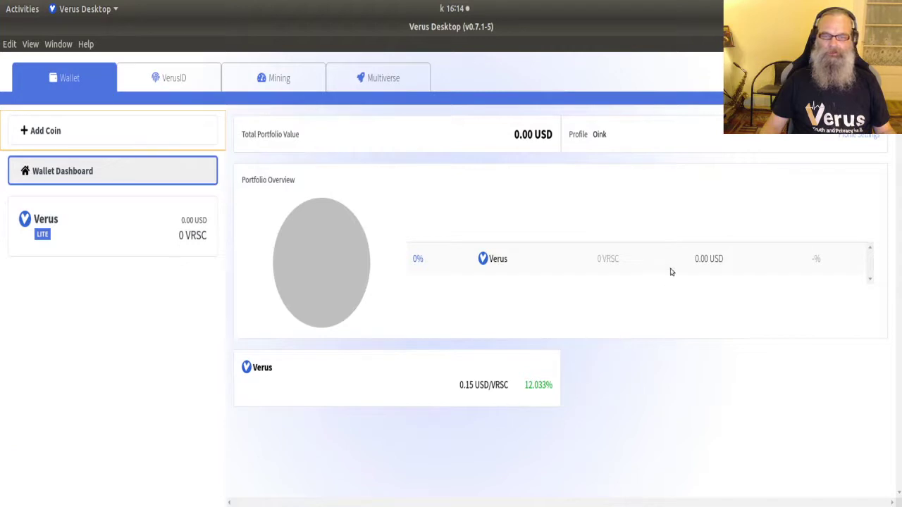
{"action": "mouse_move", "coordinate": [707, 293]}
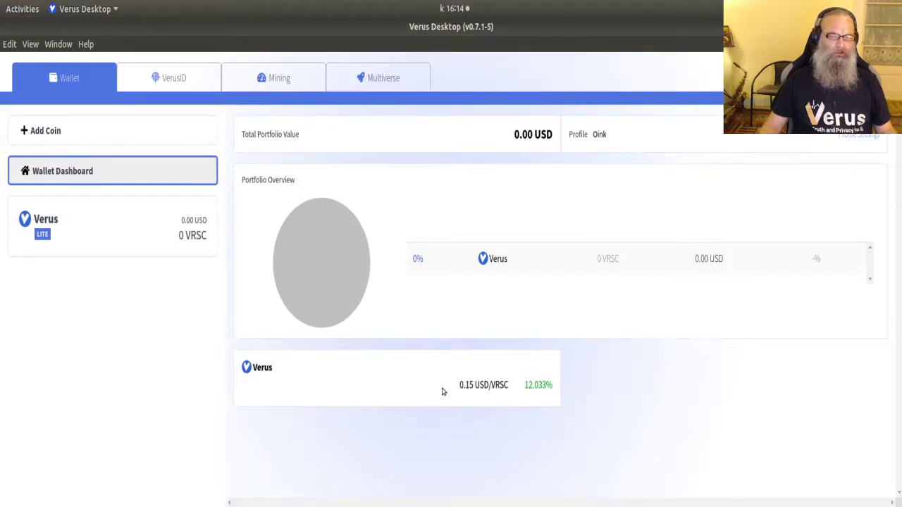
{"action": "left_click", "coordinate": [113, 227]}
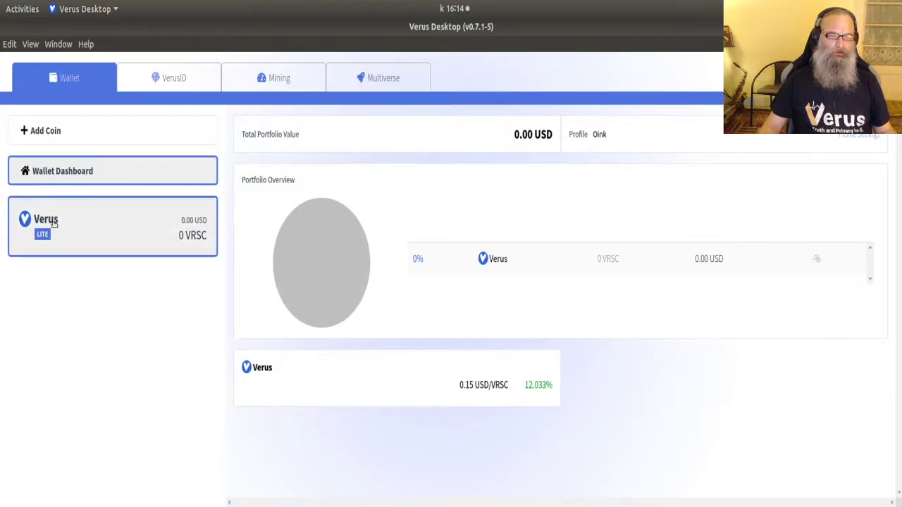
View the Verus coin's wallet page with 0 VRSC and no transactions
{"action": "left_click", "coordinate": [45, 219]}
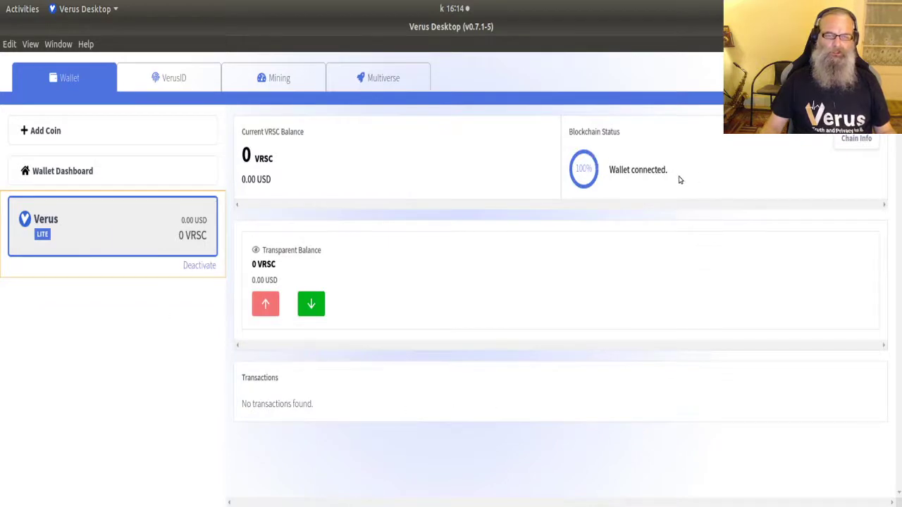
{"action": "mouse_move", "coordinate": [463, 284]}
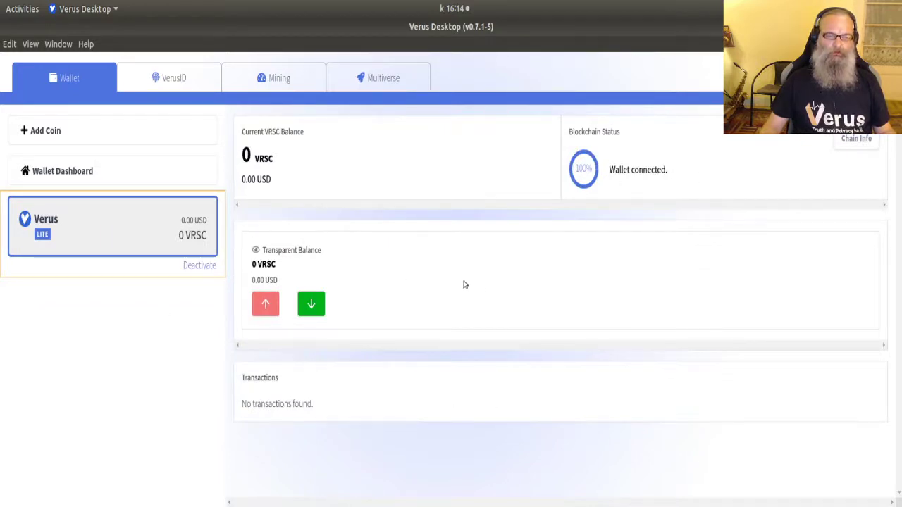
{"action": "mouse_move", "coordinate": [469, 311]}
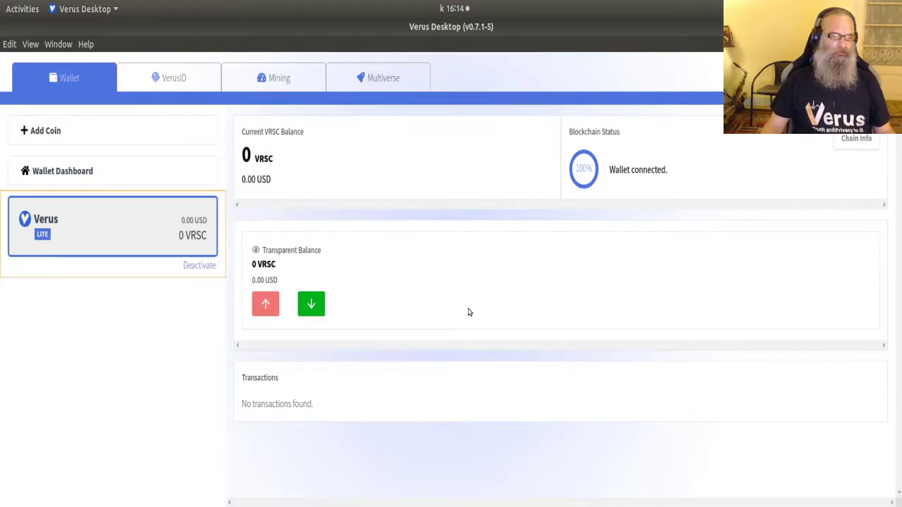
{"action": "mouse_move", "coordinate": [502, 288]}
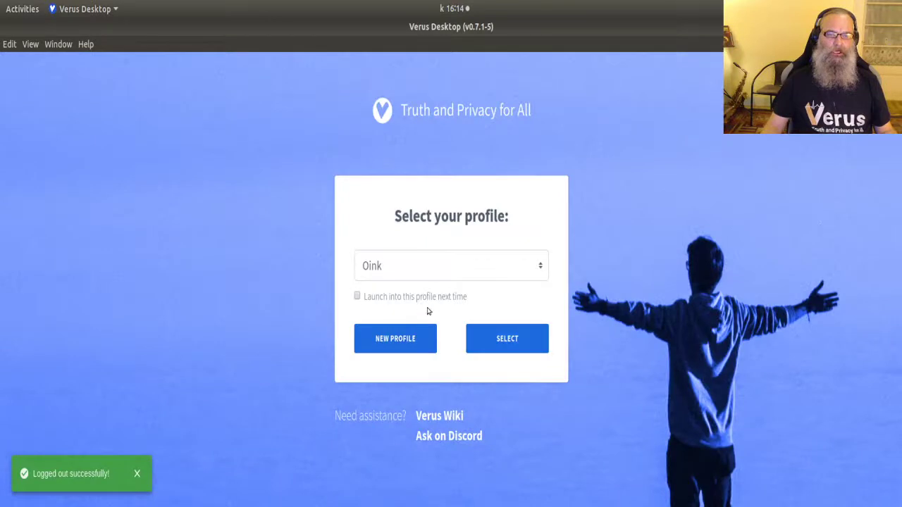
Sign back into the Oink profile, whose dashboard now holds no coins
{"action": "left_click", "coordinate": [507, 339]}
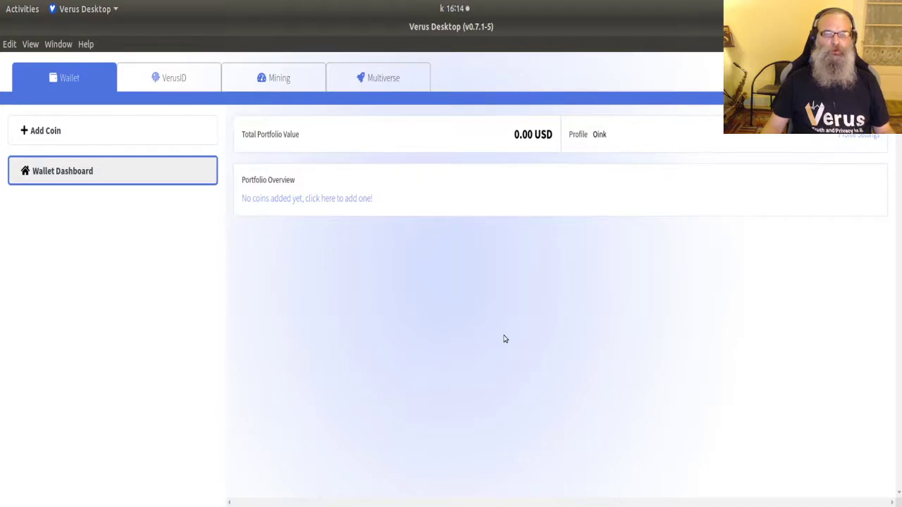
Add Verus again in Lite mode and paste the existing seed into the seed field
{"action": "left_click", "coordinate": [40, 130]}
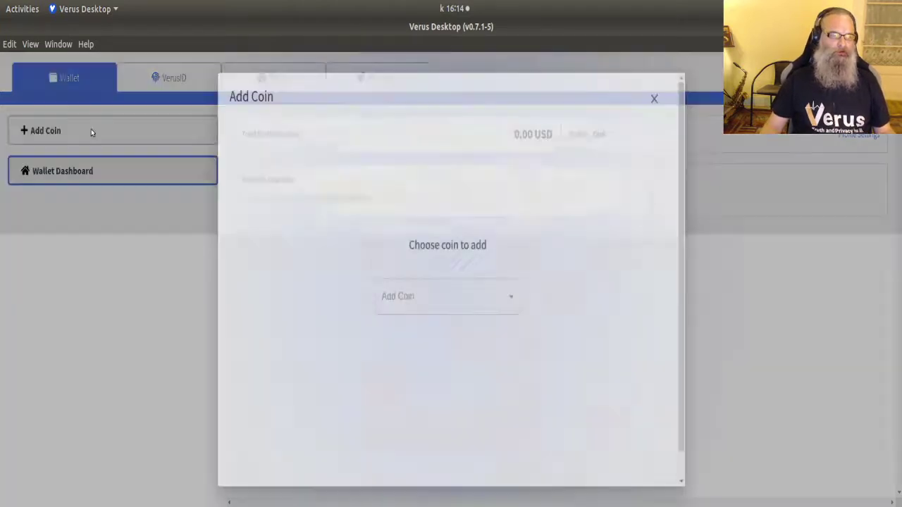
{"action": "left_click", "coordinate": [449, 296]}
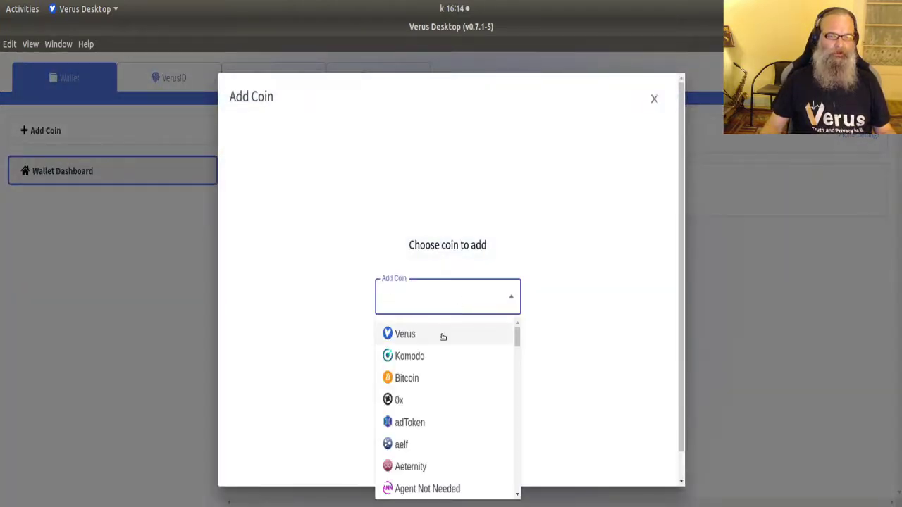
{"action": "left_click", "coordinate": [406, 332]}
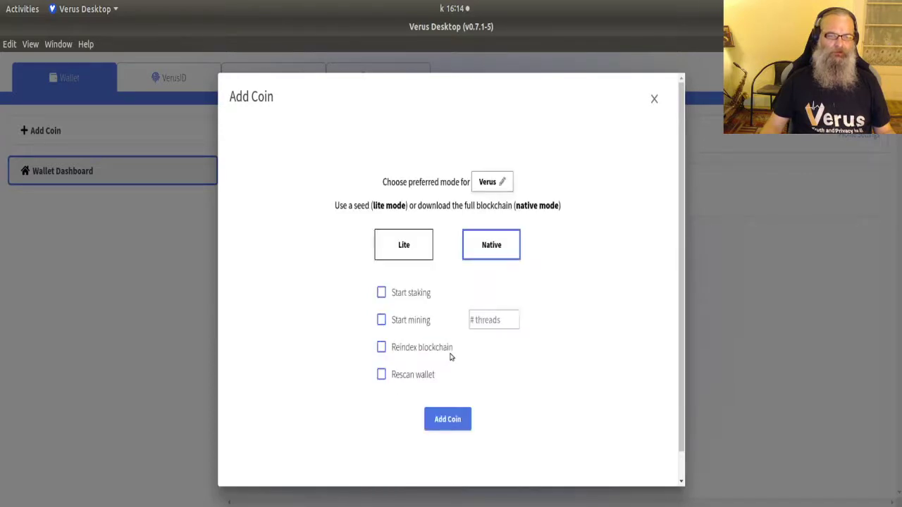
{"action": "left_click", "coordinate": [403, 245]}
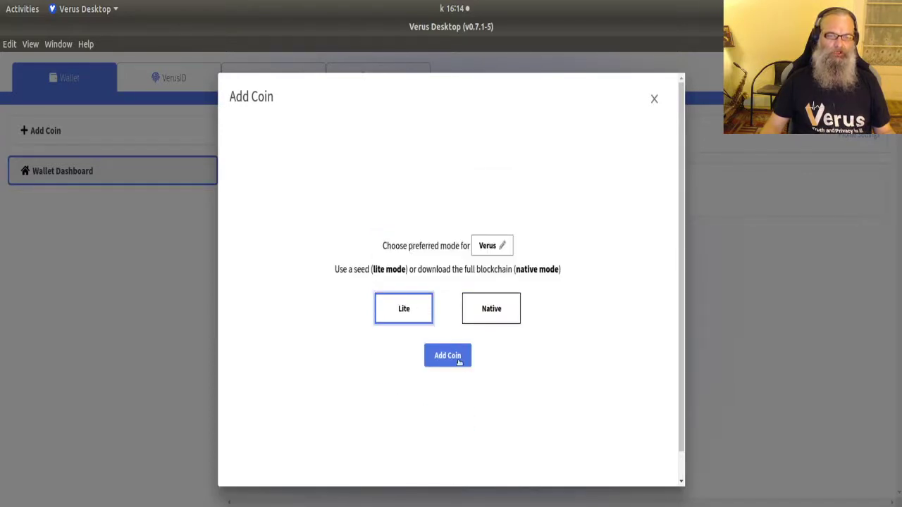
{"action": "right_click", "coordinate": [448, 278]}
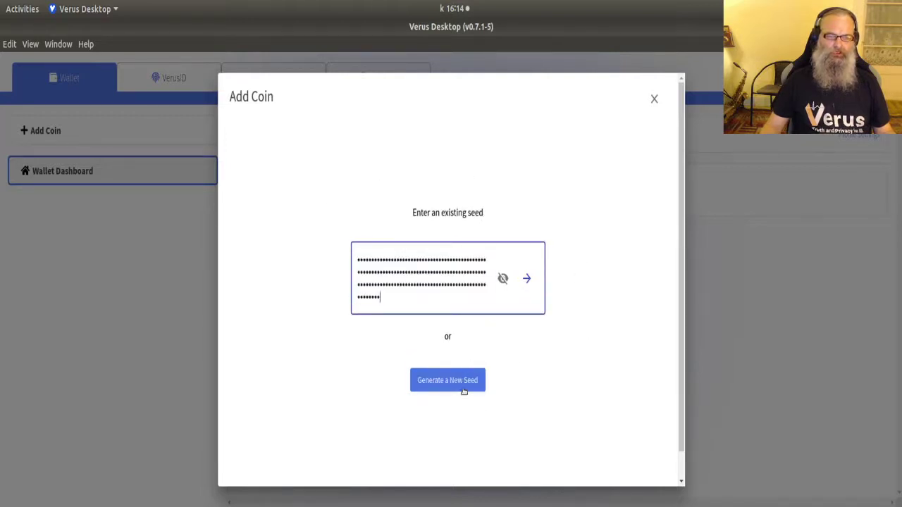
{"action": "mouse_move", "coordinate": [523, 289]}
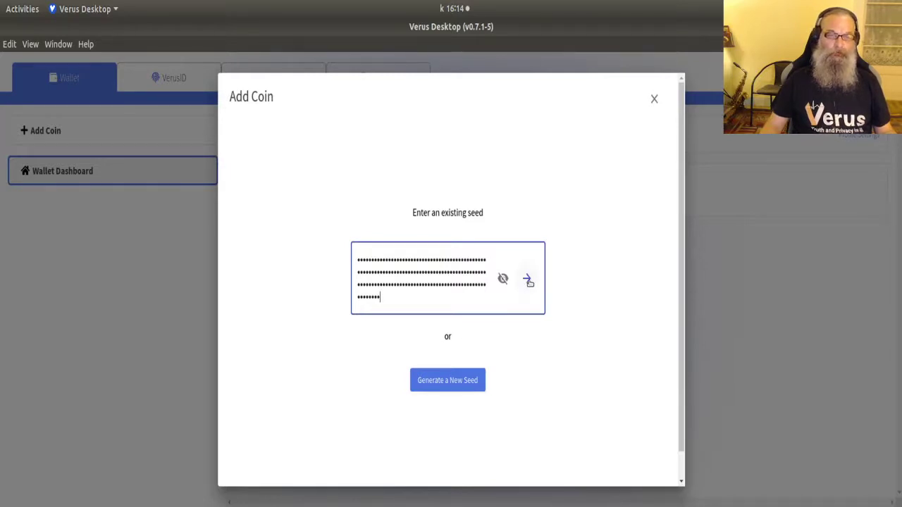
Submit the seed and attach it to the Oink profile as its main seed
{"action": "left_click", "coordinate": [527, 279]}
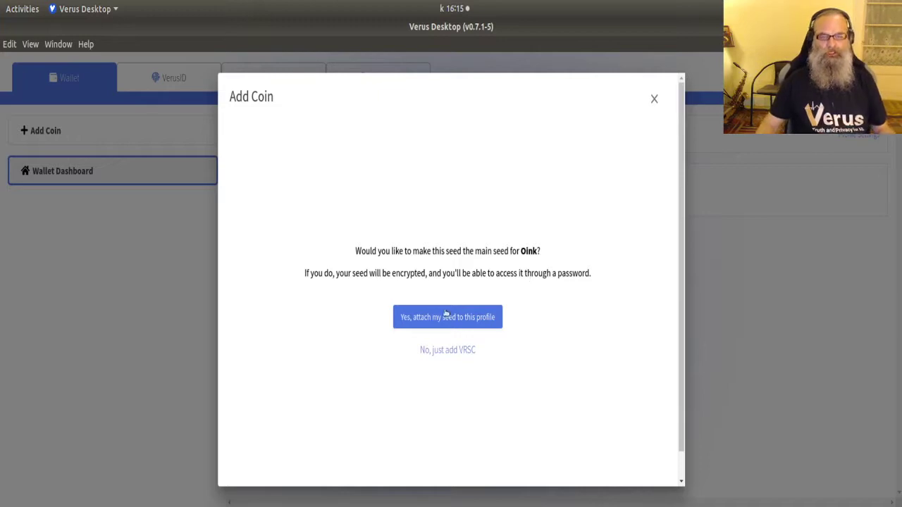
{"action": "mouse_move", "coordinate": [458, 317]}
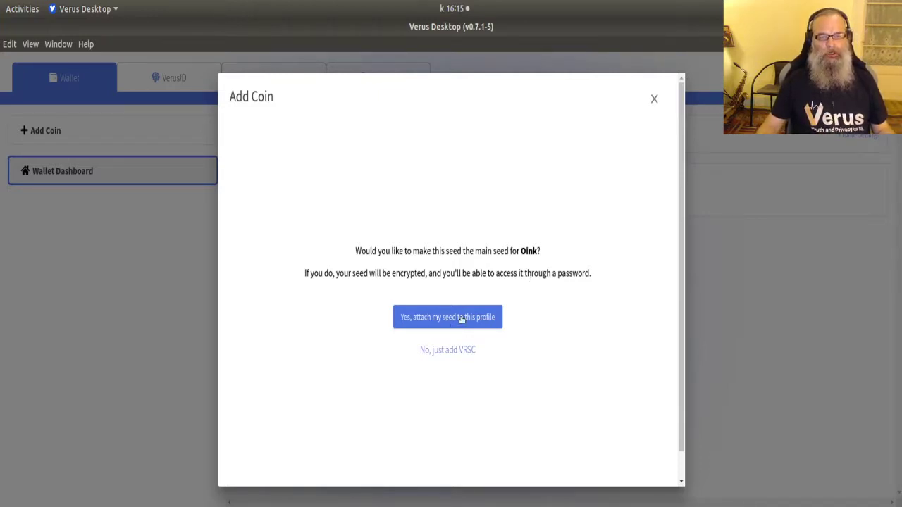
{"action": "left_click", "coordinate": [448, 317]}
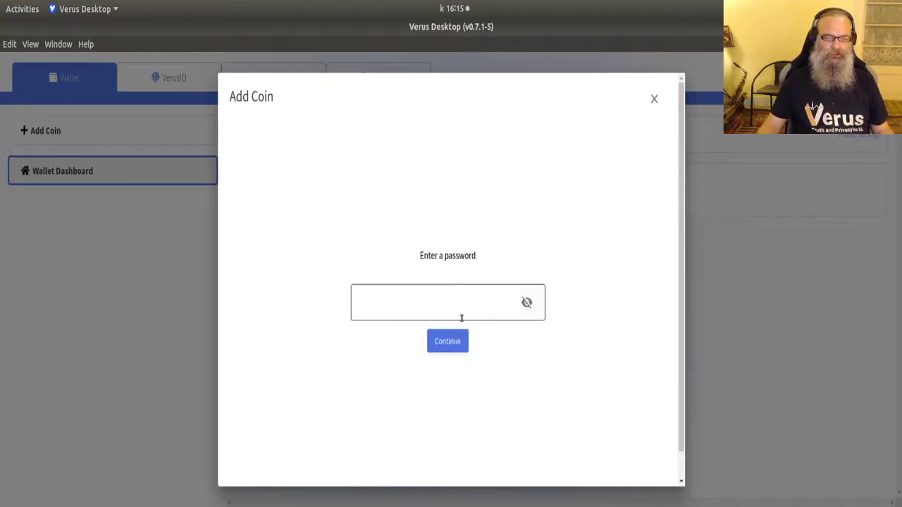
{"action": "left_click", "coordinate": [448, 302]}
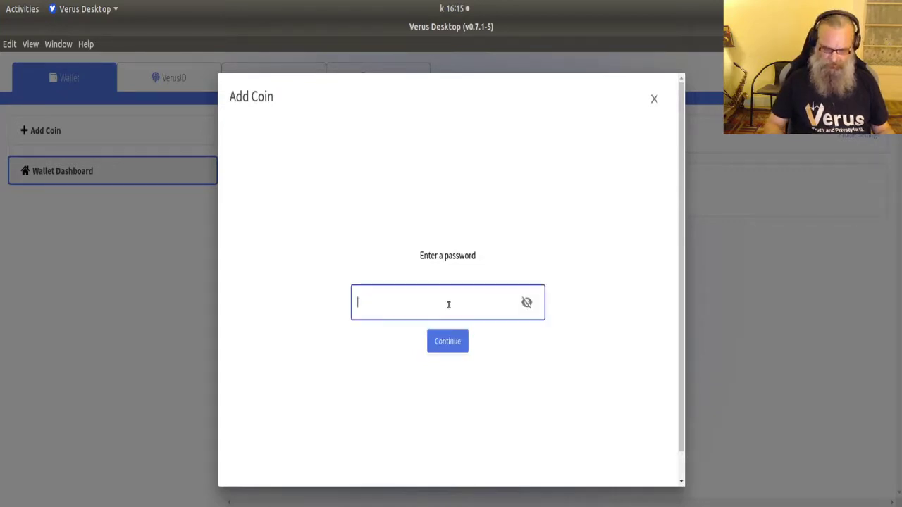
{"action": "type", "text": "password"}
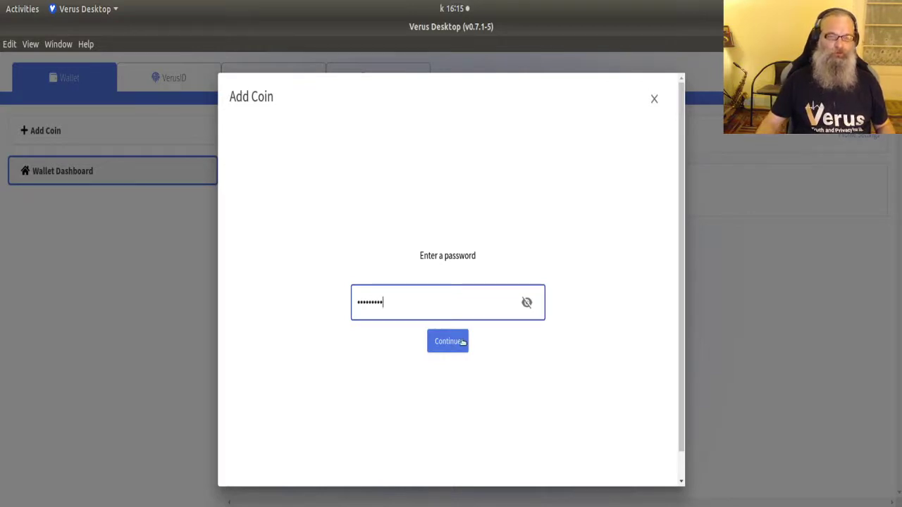
{"action": "left_click", "coordinate": [448, 341]}
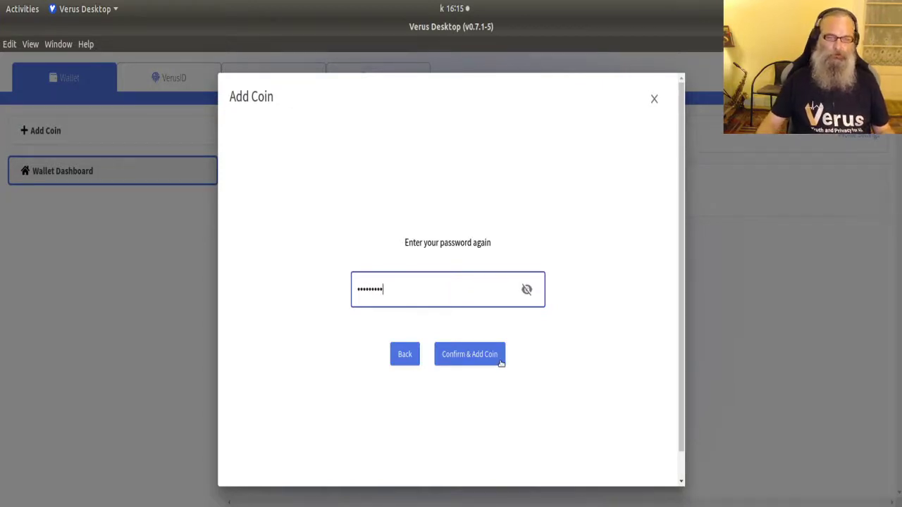
{"action": "left_click", "coordinate": [469, 354]}
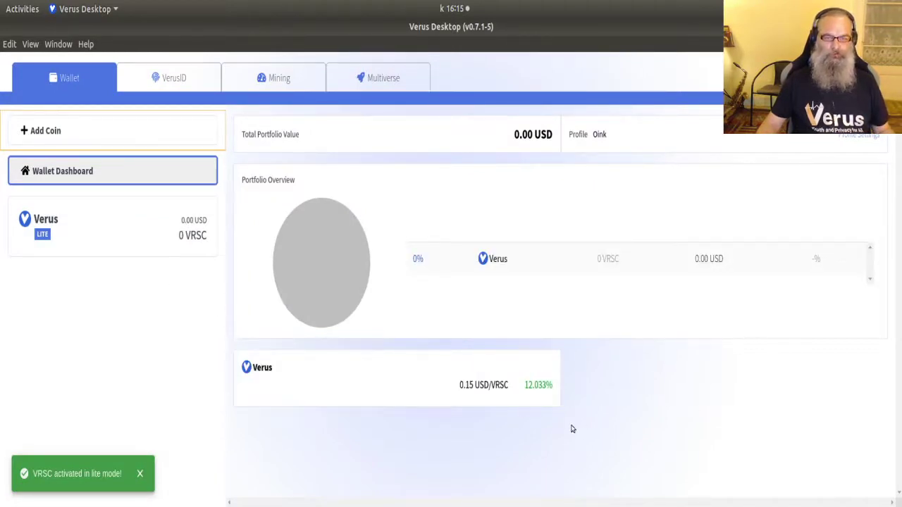
Unlock the Oink profile with its password and view the auto-loaded Verus wallet at 0 VRSC
{"action": "left_click", "coordinate": [106, 225]}
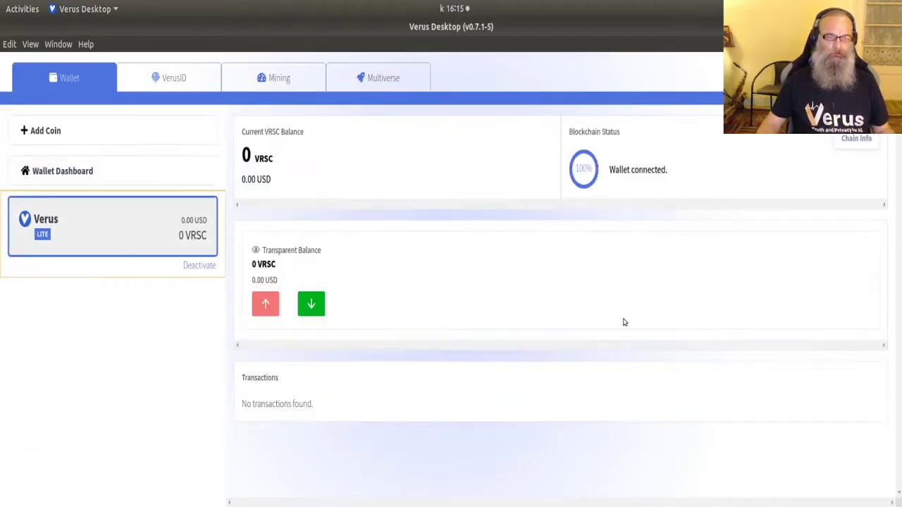
{"action": "mouse_move", "coordinate": [823, 364]}
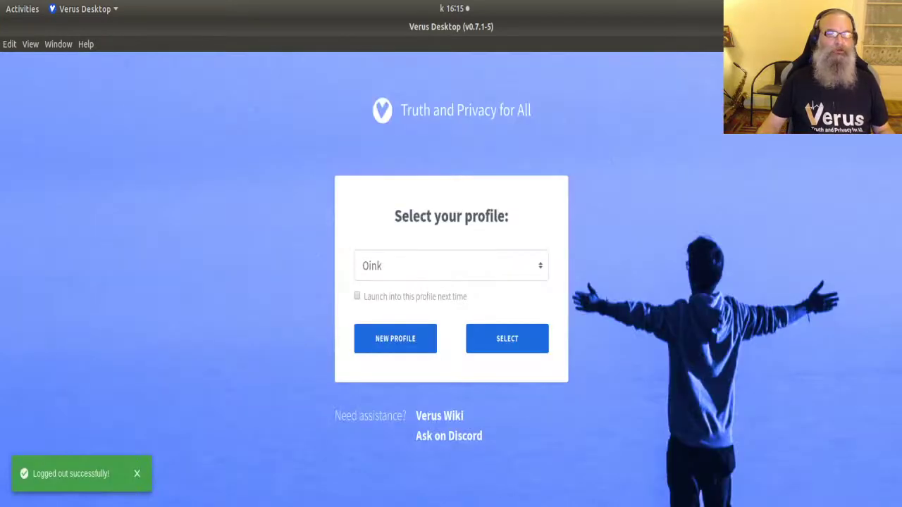
{"action": "left_click", "coordinate": [507, 338]}
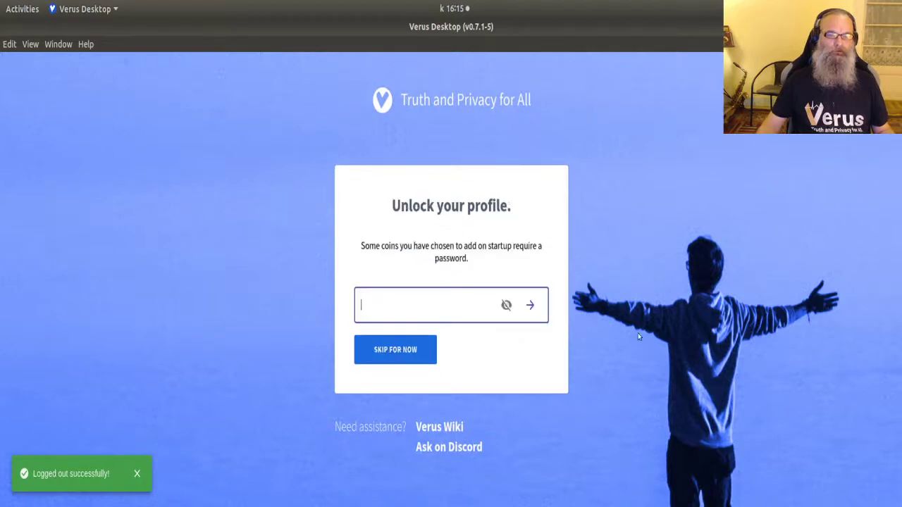
{"action": "mouse_move", "coordinate": [756, 312]}
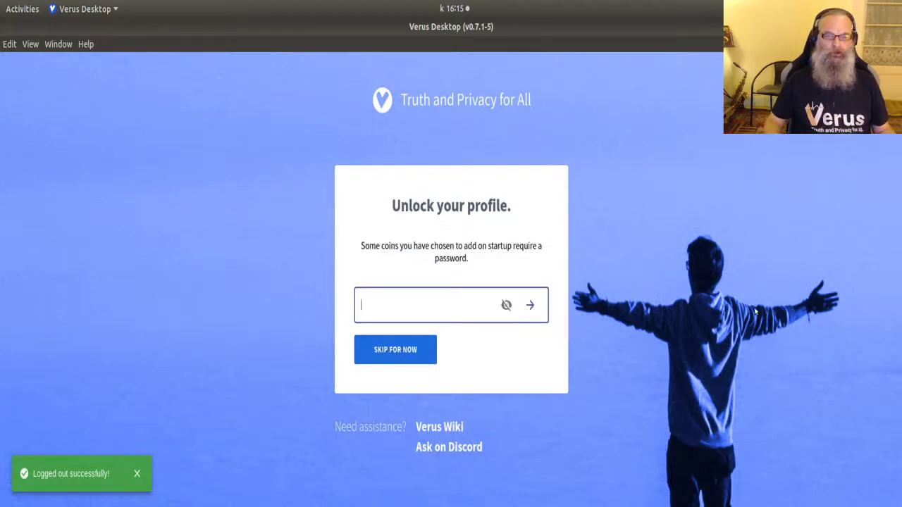
{"action": "type", "text": "•••"}
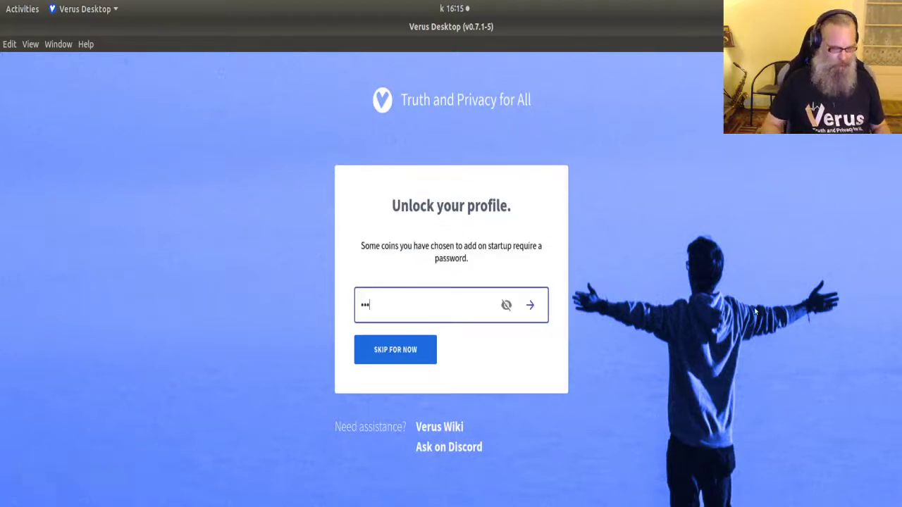
{"action": "left_click", "coordinate": [530, 304]}
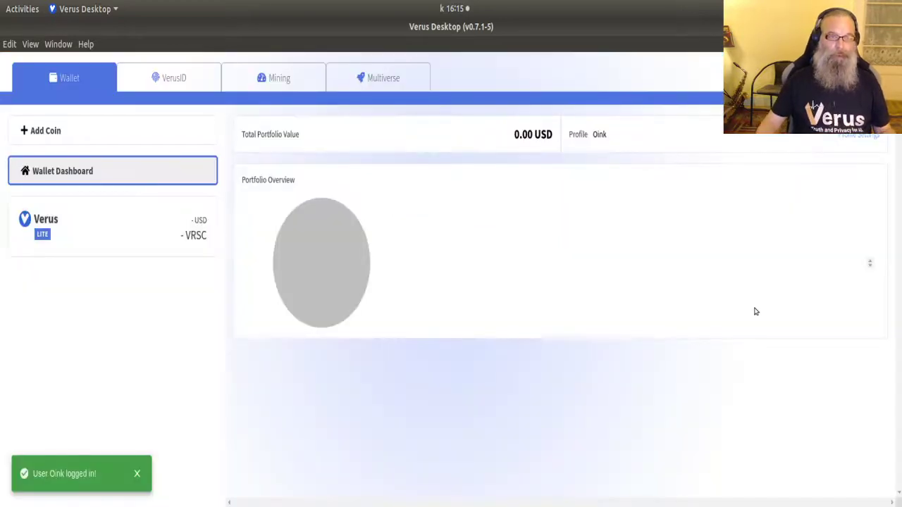
{"action": "left_click", "coordinate": [106, 226]}
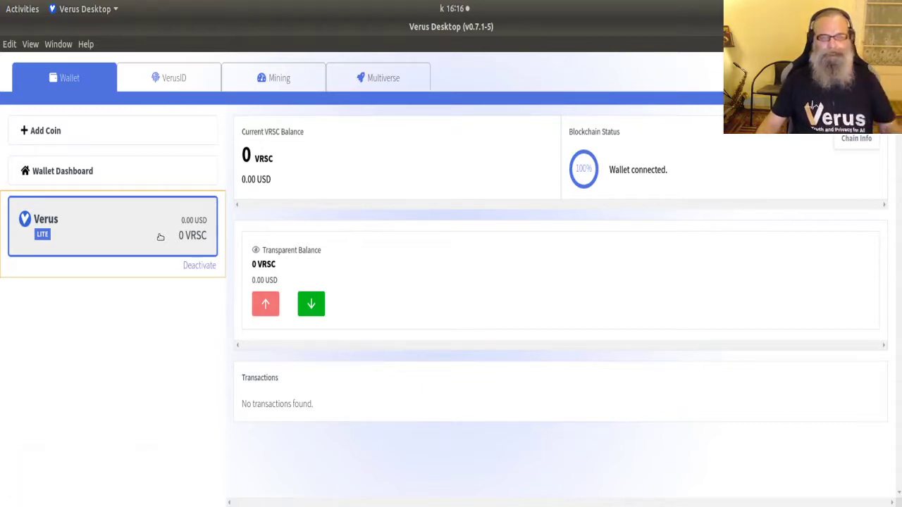
{"action": "mouse_move", "coordinate": [537, 271]}
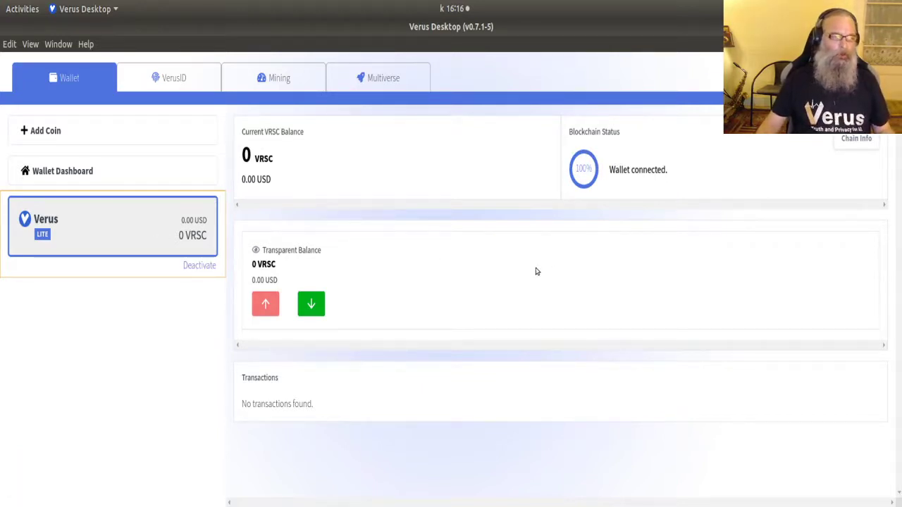
Add Komodo in Lite mode alongside Verus, showing 0 KMD
{"action": "left_click", "coordinate": [45, 129]}
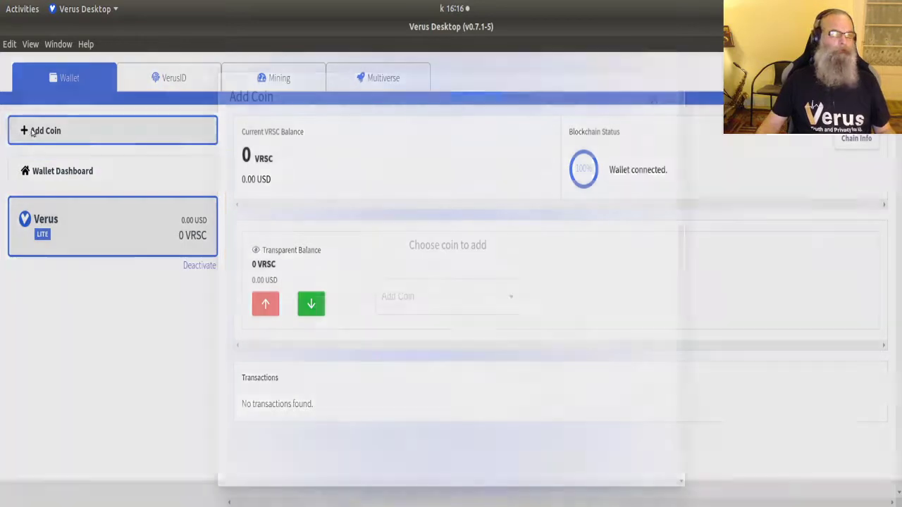
{"action": "left_click", "coordinate": [449, 296]}
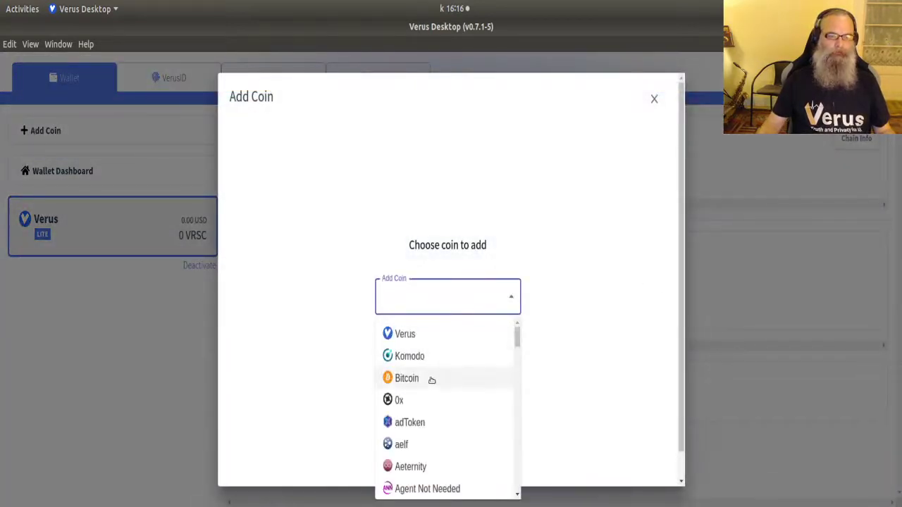
{"action": "left_click", "coordinate": [409, 356]}
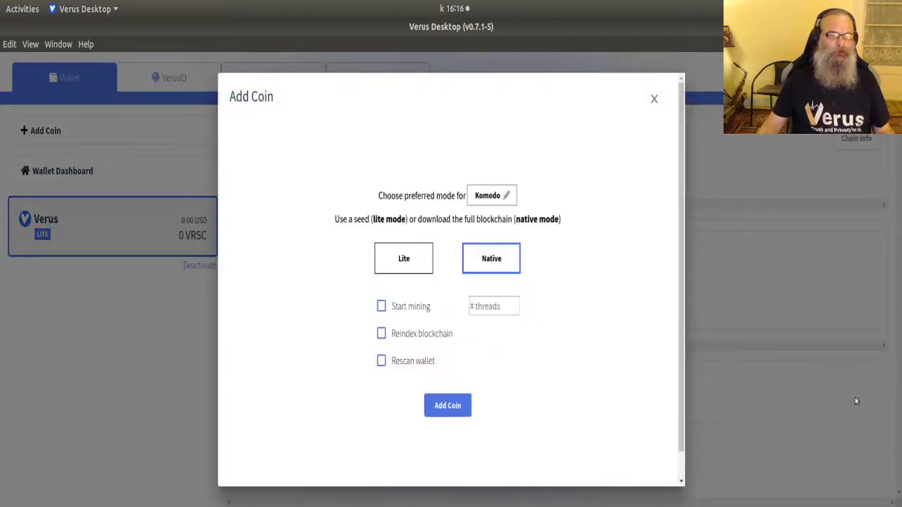
{"action": "left_click", "coordinate": [403, 258]}
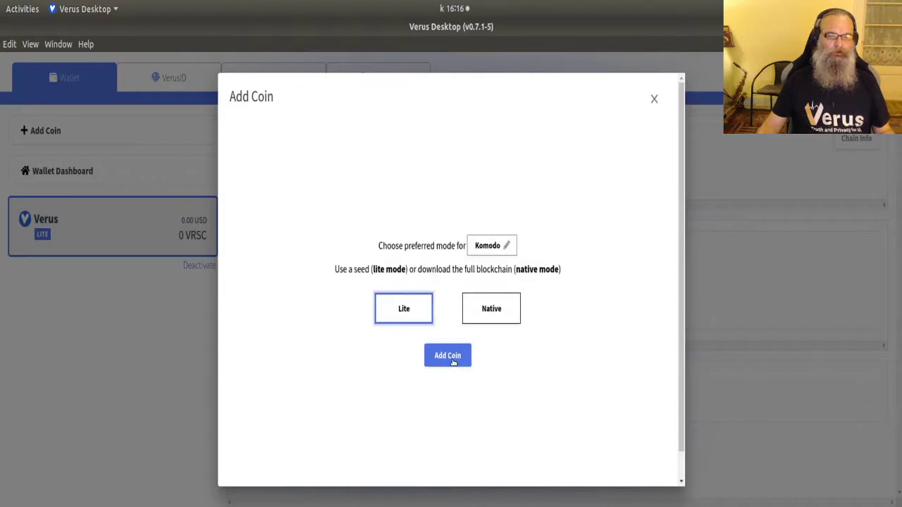
{"action": "left_click", "coordinate": [448, 355]}
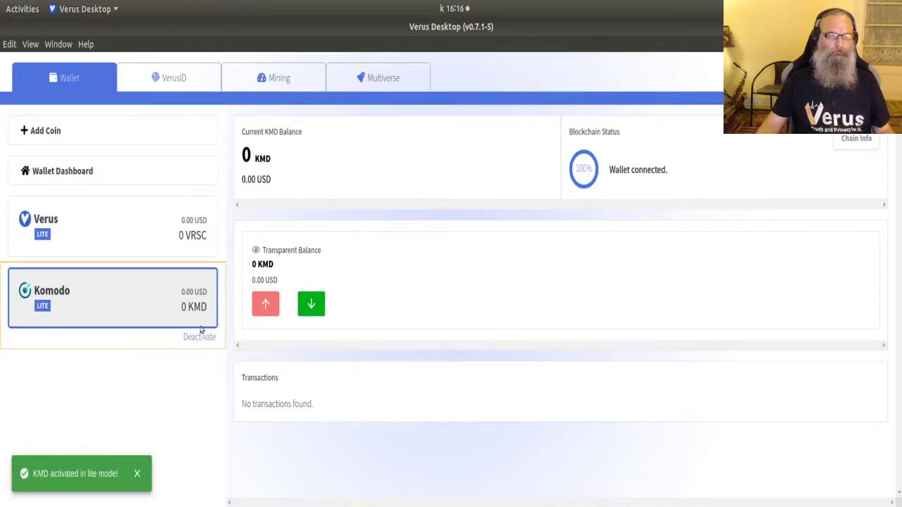
{"action": "mouse_move", "coordinate": [293, 310]}
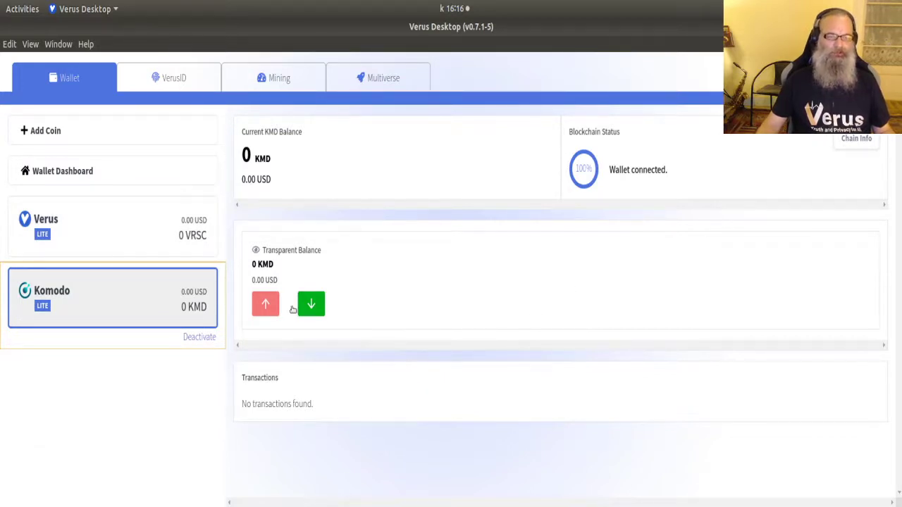
Show the Komodo receive address, then the Verus receive address for comparison
{"action": "left_click", "coordinate": [310, 304]}
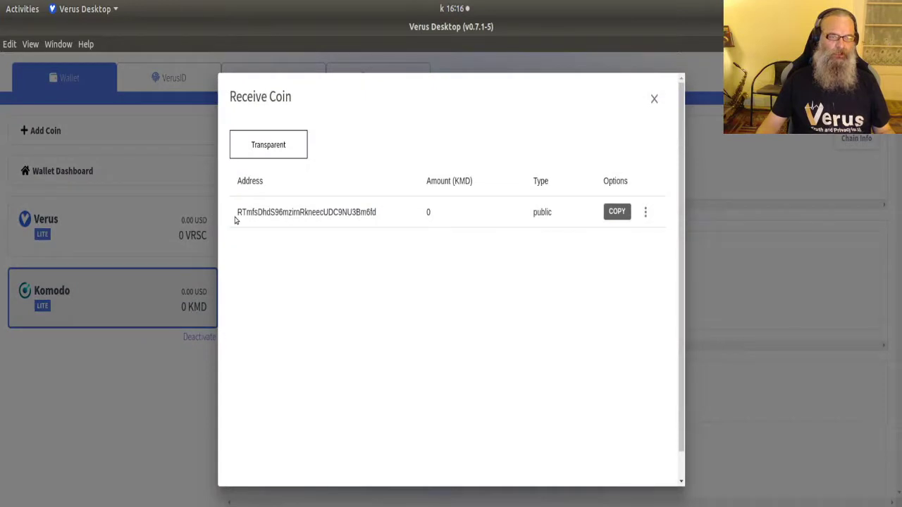
{"action": "mouse_move", "coordinate": [634, 175]}
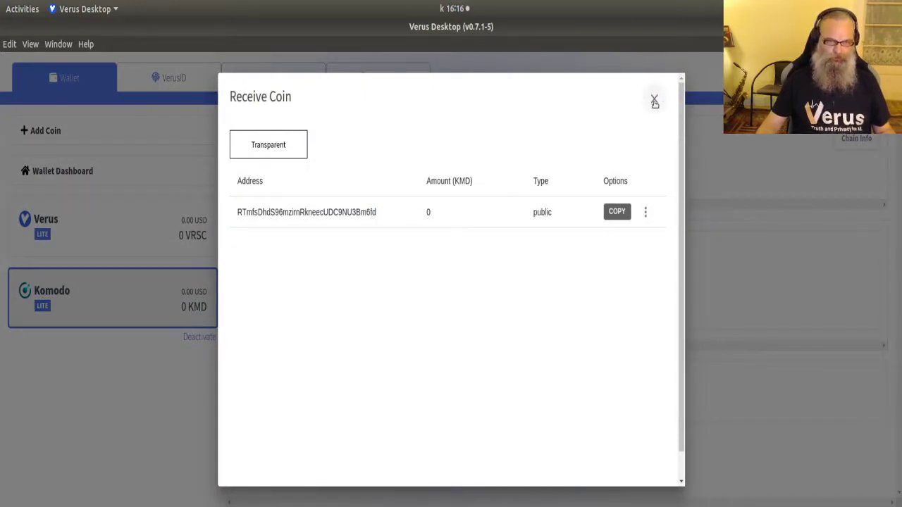
{"action": "left_click", "coordinate": [654, 101]}
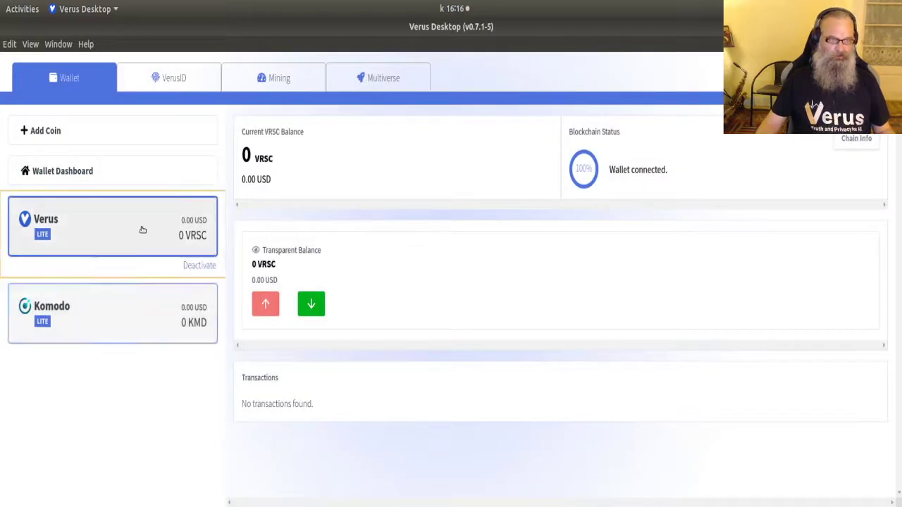
{"action": "left_click", "coordinate": [310, 304]}
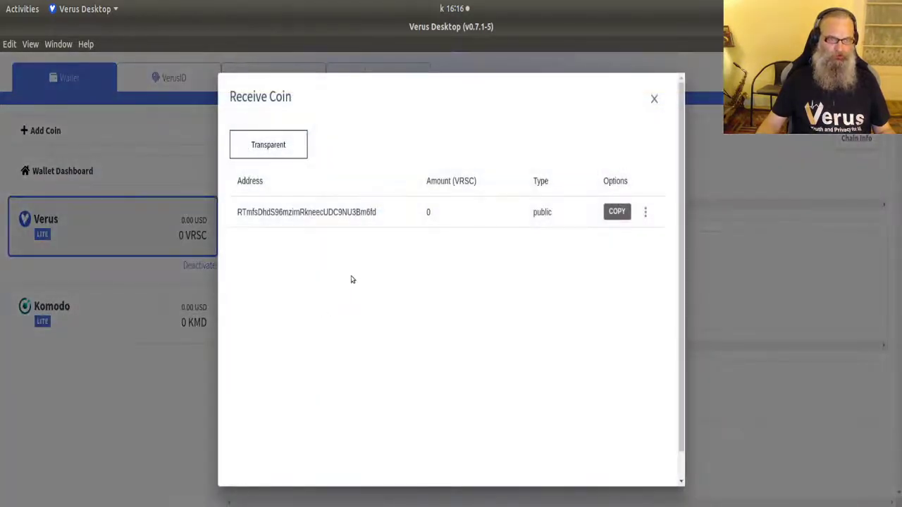
Select part of the Verus address to confirm it matches Komodo's, then log out
{"action": "double_click", "coordinate": [271, 211]}
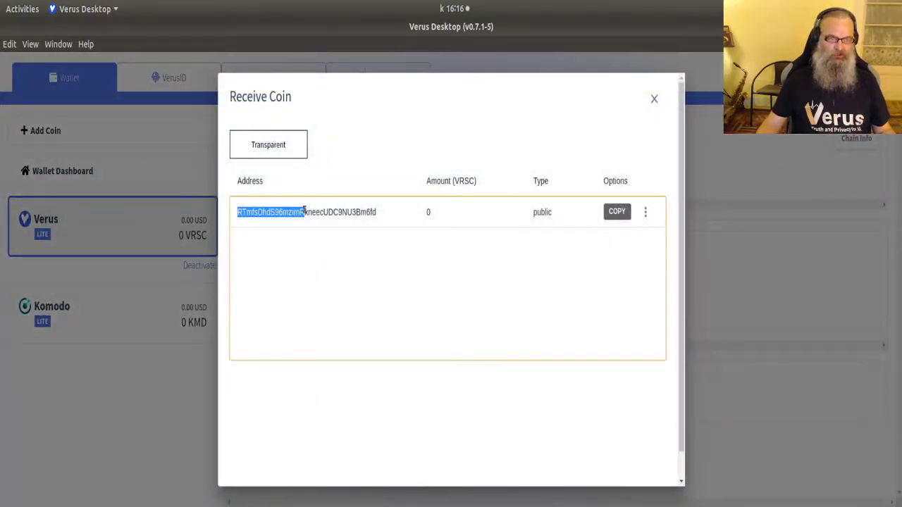
{"action": "left_click", "coordinate": [654, 98]}
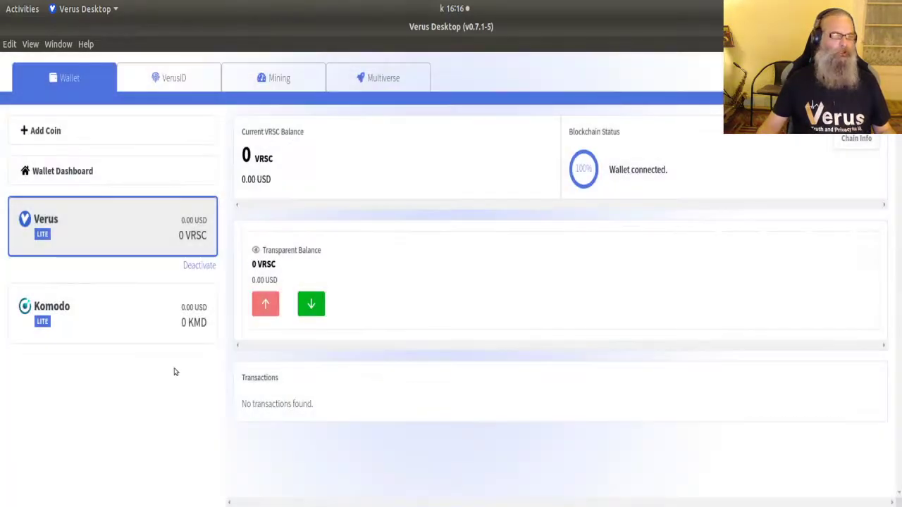
{"action": "left_click", "coordinate": [92, 313]}
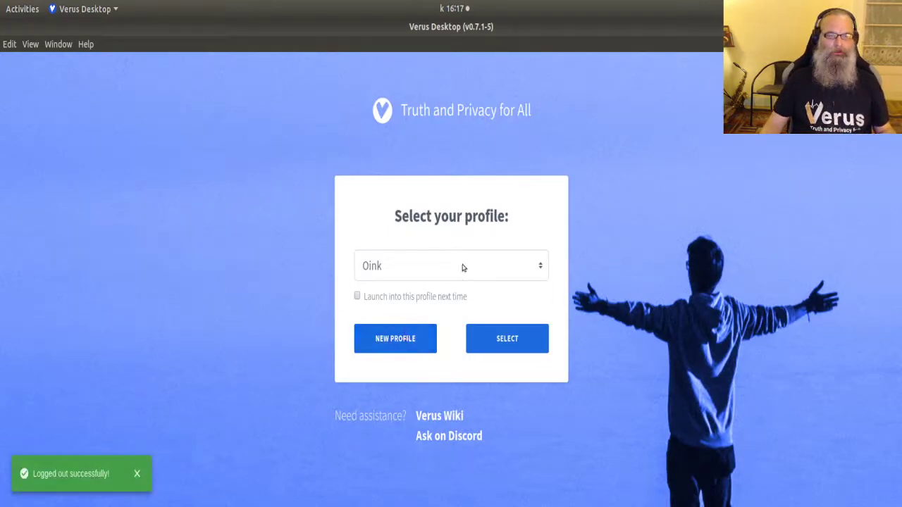
{"action": "mouse_move", "coordinate": [395, 345]}
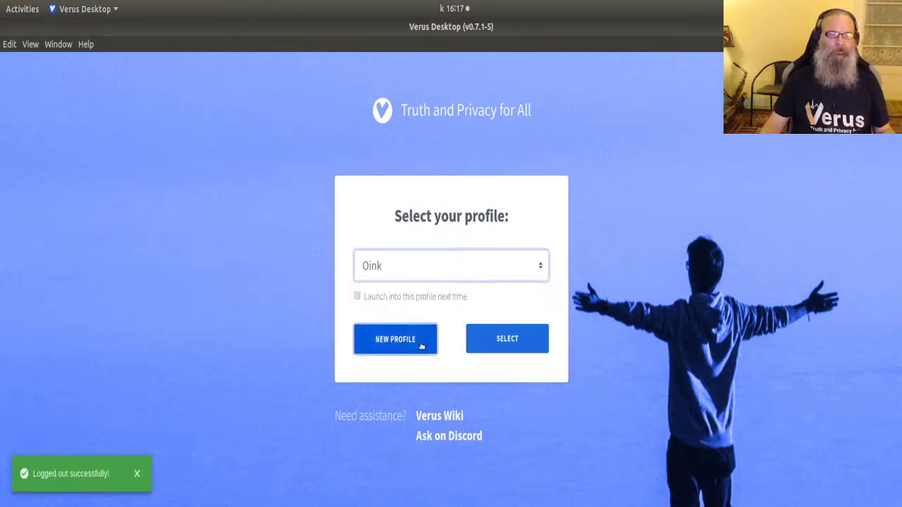
Create a new profile named Oink2
{"action": "left_click", "coordinate": [394, 338]}
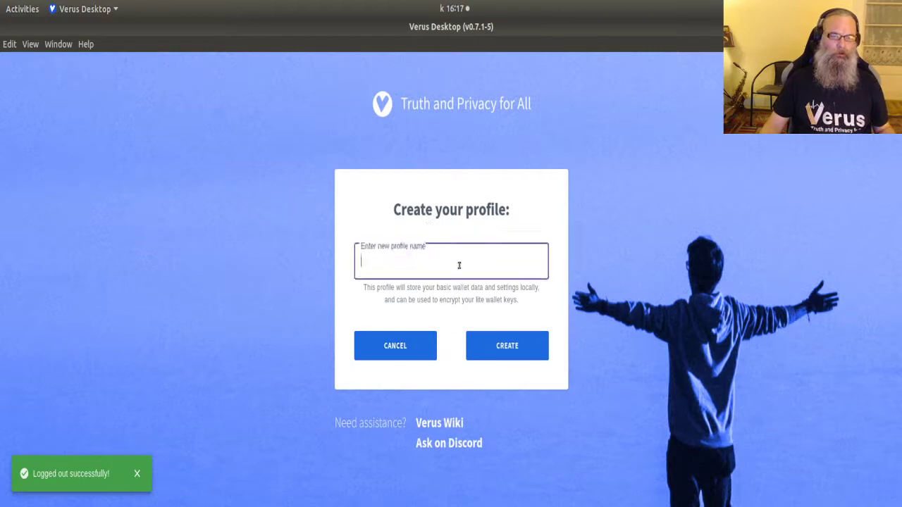
{"action": "type", "text": "Oink2"}
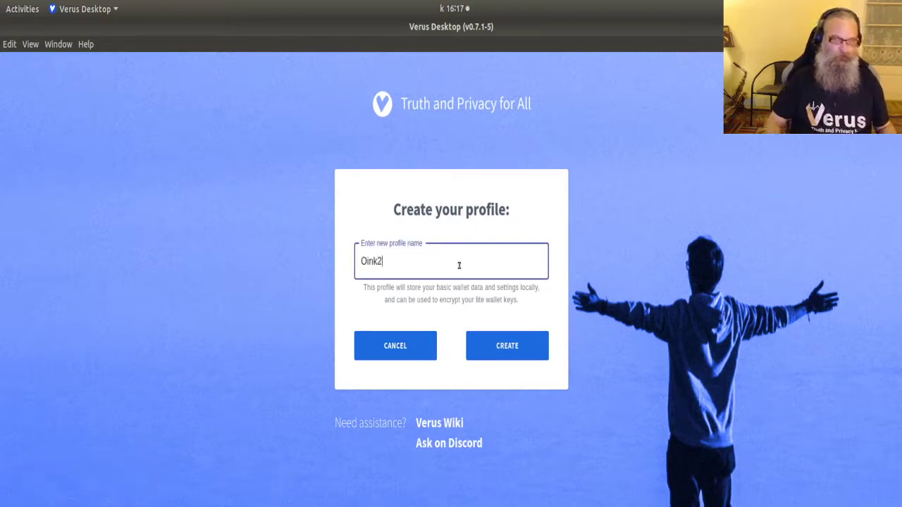
{"action": "left_click", "coordinate": [508, 346]}
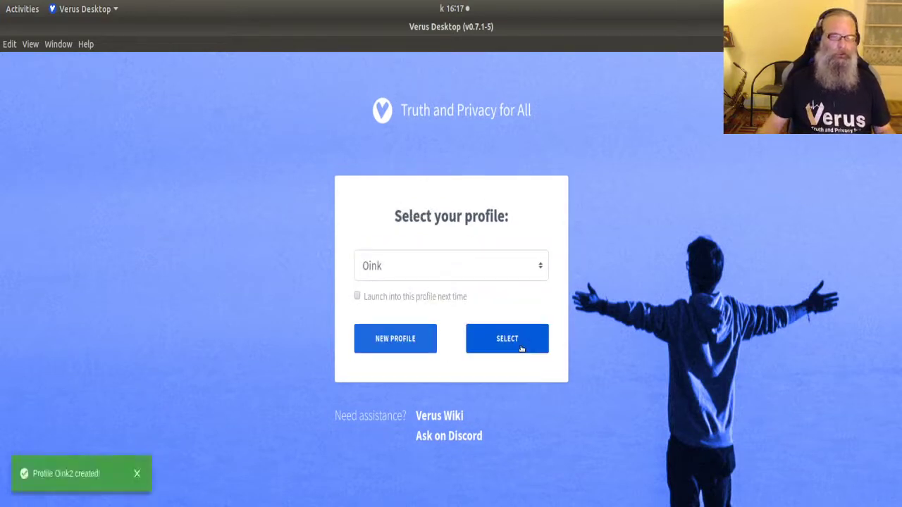
Log into the Oink2 profile and show its empty wallet dashboard
{"action": "left_click", "coordinate": [451, 265]}
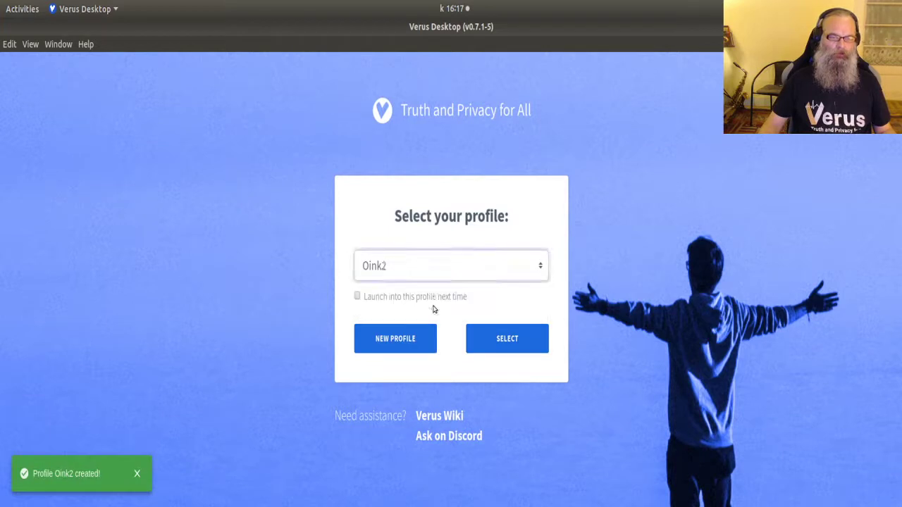
{"action": "left_click", "coordinate": [508, 339]}
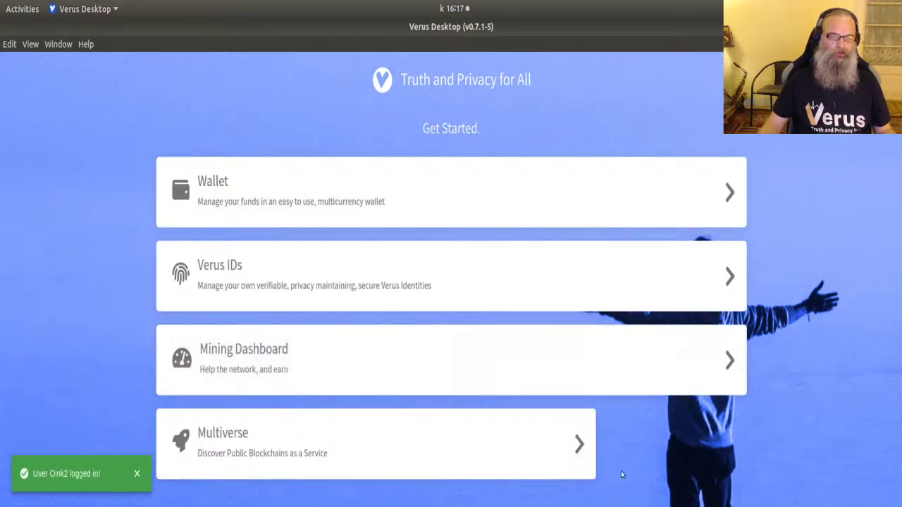
{"action": "left_click", "coordinate": [451, 192]}
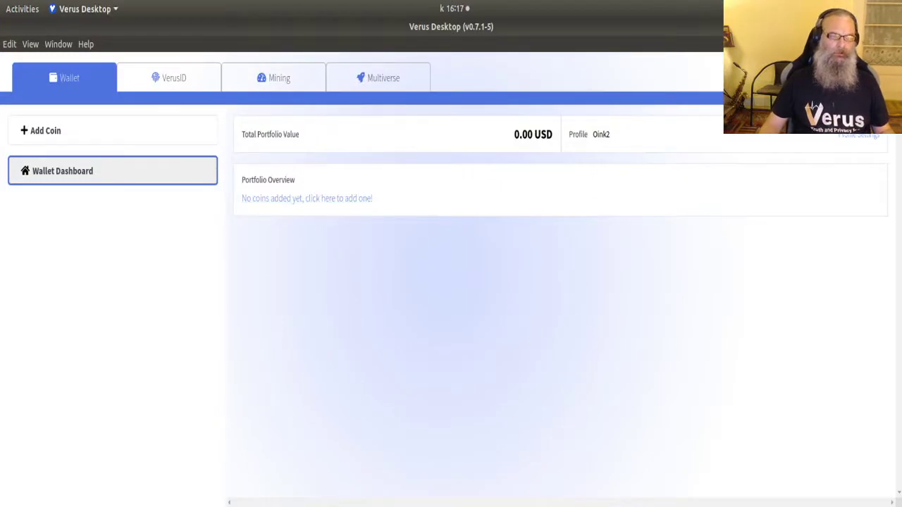
Add Komodo to Oink2's wallet in lite mode, reaching the existing-seed entry
{"action": "left_click", "coordinate": [45, 129]}
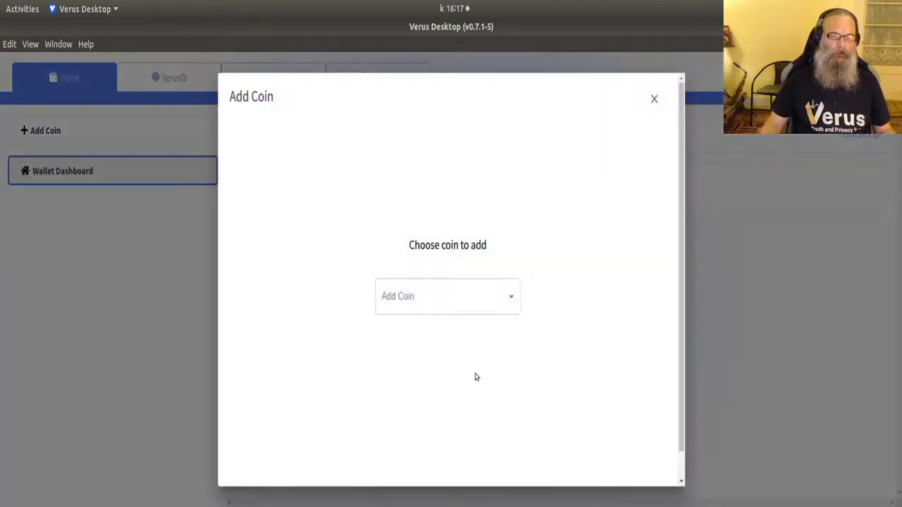
{"action": "left_click", "coordinate": [448, 296]}
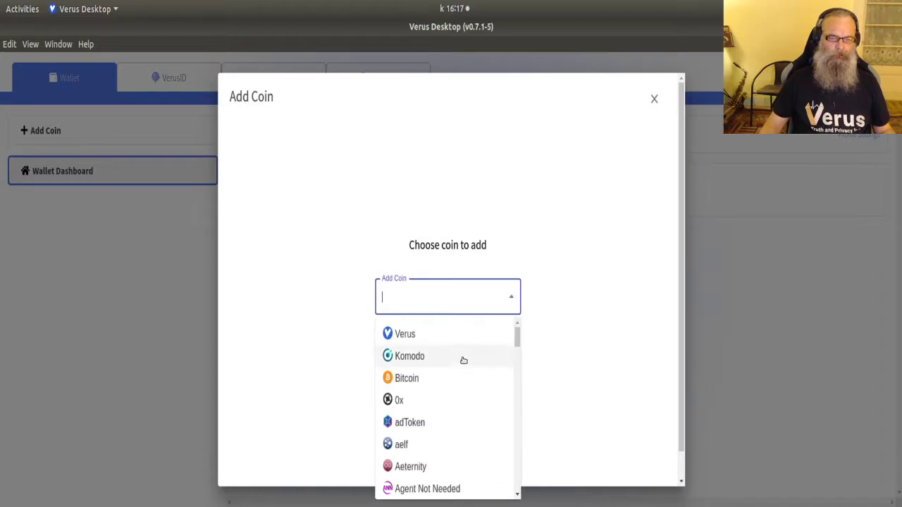
{"action": "left_click", "coordinate": [409, 355]}
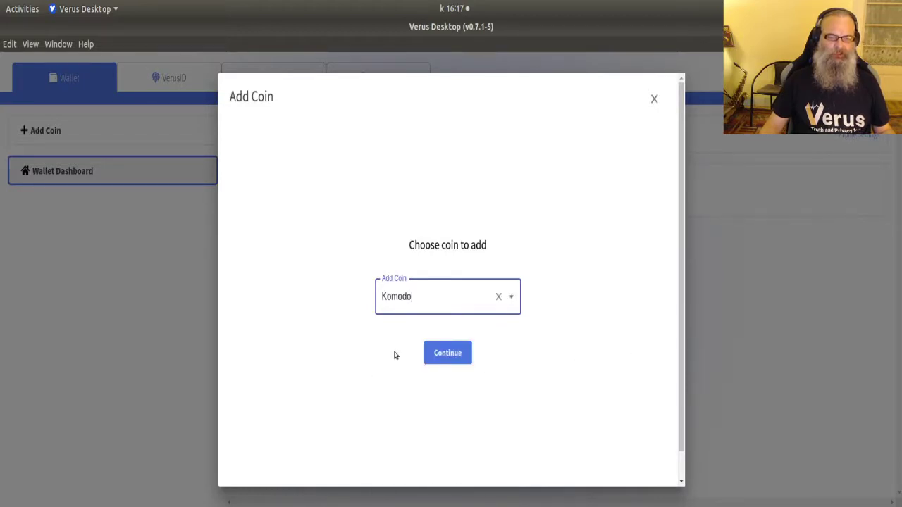
{"action": "left_click", "coordinate": [448, 352]}
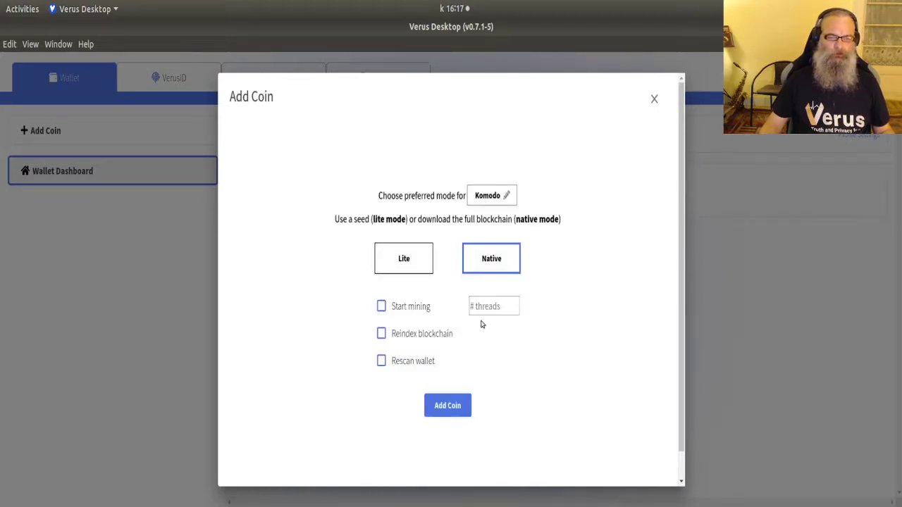
{"action": "left_click", "coordinate": [403, 258]}
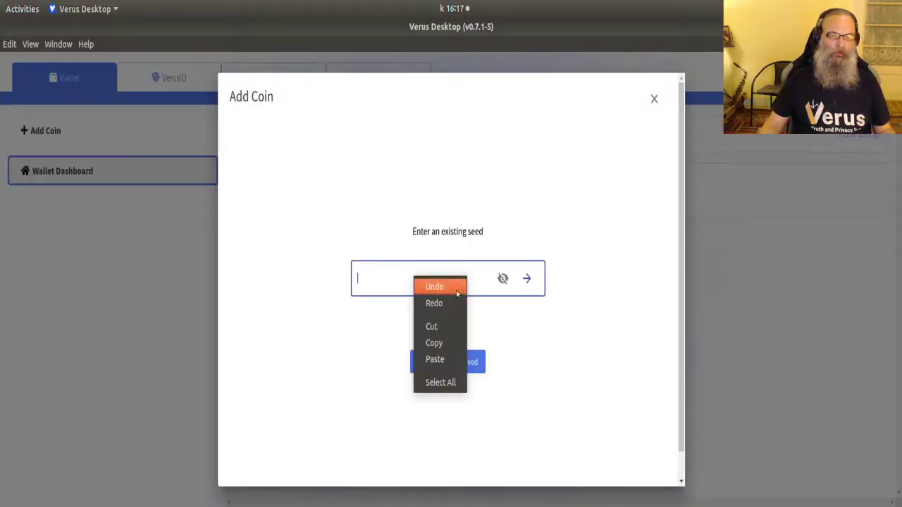
Enter the imported private key as Komodo's seed and attach it to the Oink2 profile
{"action": "left_click", "coordinate": [434, 360]}
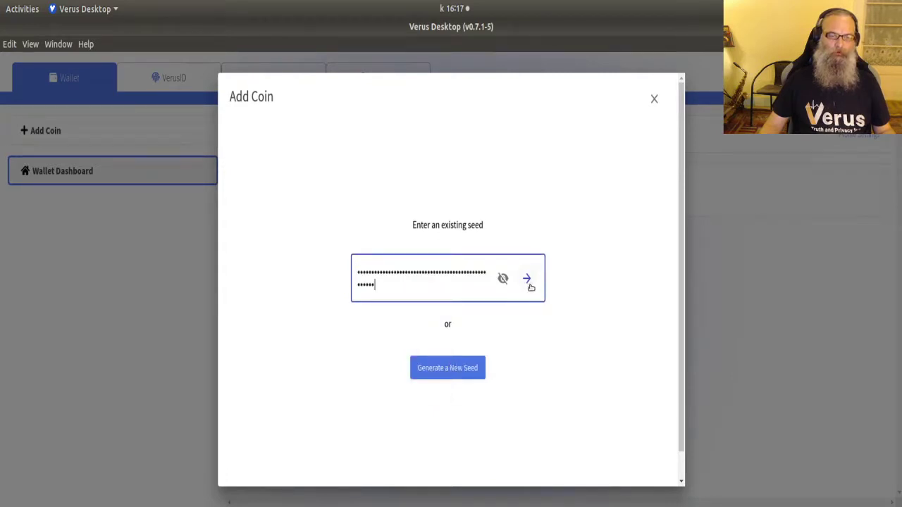
{"action": "left_click", "coordinate": [527, 279]}
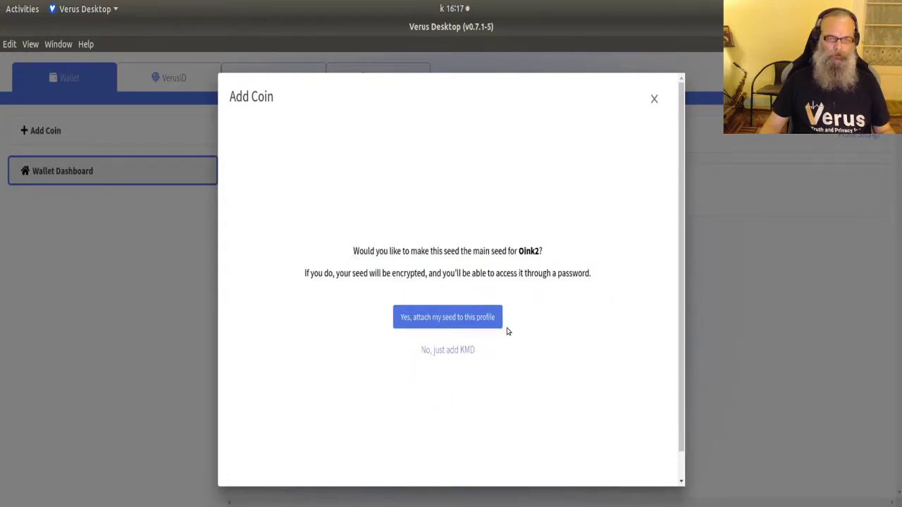
{"action": "left_click", "coordinate": [449, 316]}
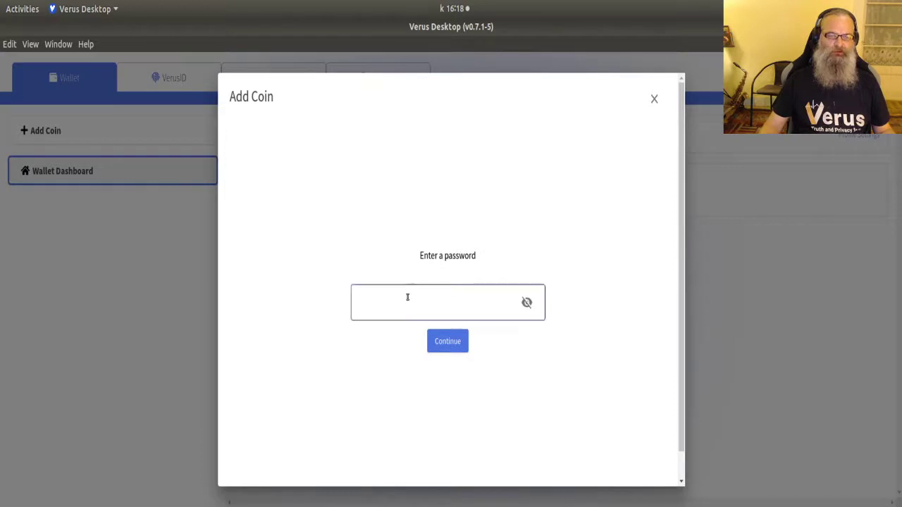
Protect the attached seed with a password and finish adding Komodo lite
{"action": "type", "text": "•••••"}
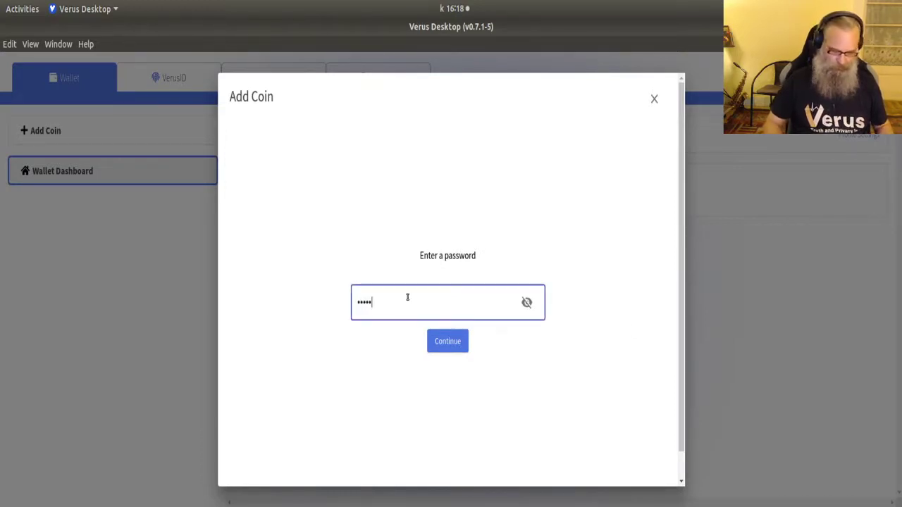
{"action": "left_click", "coordinate": [448, 341]}
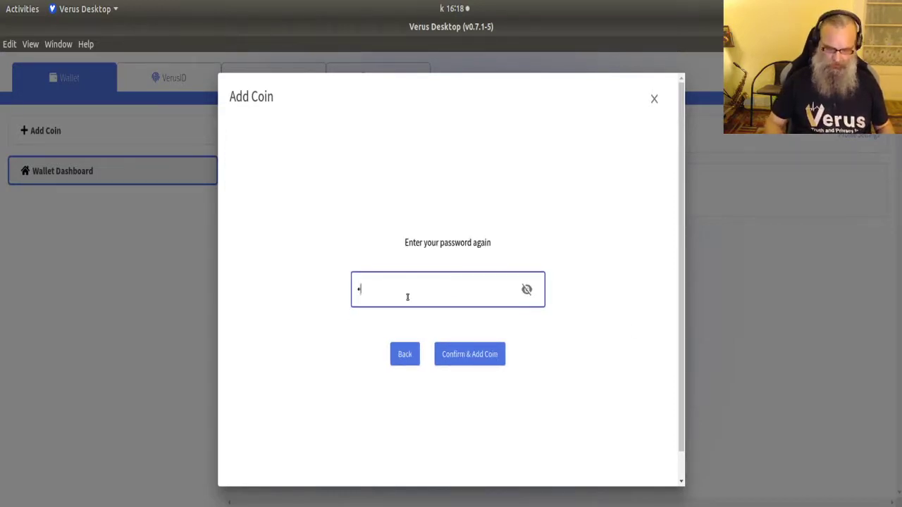
{"action": "left_click", "coordinate": [404, 353]}
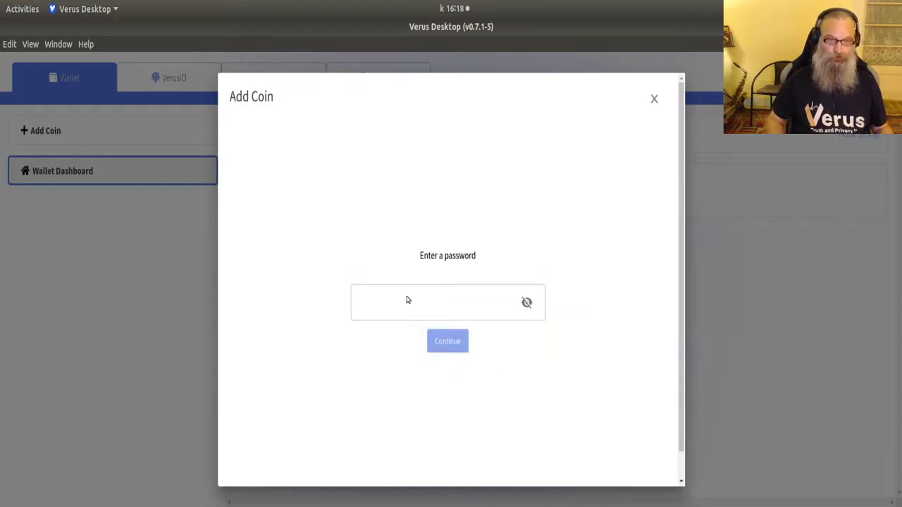
{"action": "left_click", "coordinate": [448, 341]}
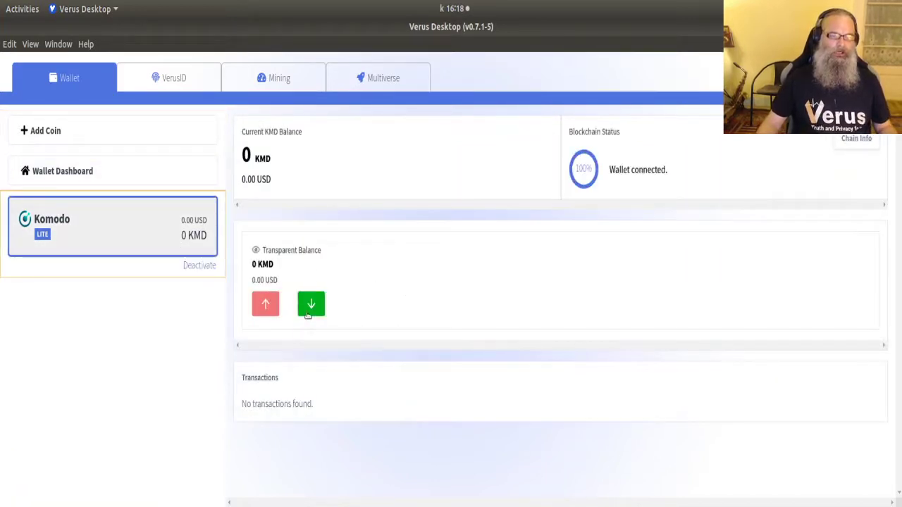
{"action": "left_click", "coordinate": [310, 305]}
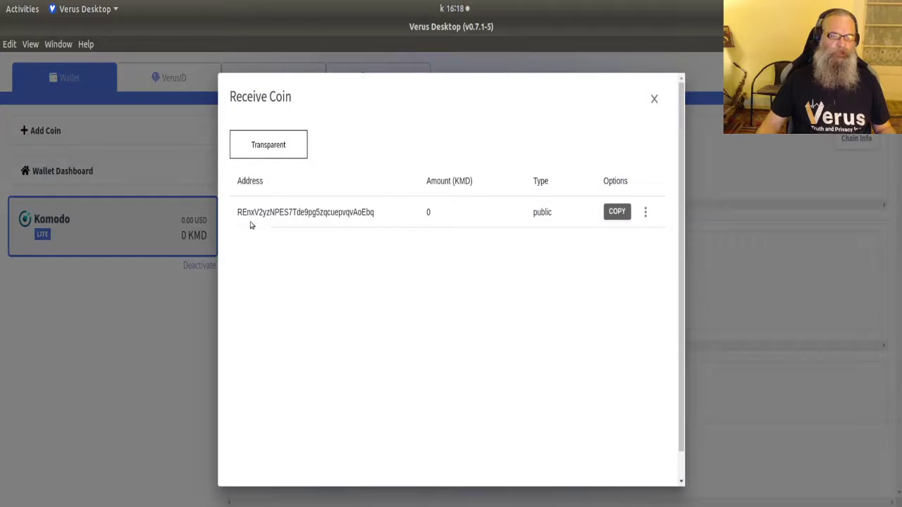
{"action": "double_click", "coordinate": [253, 212]}
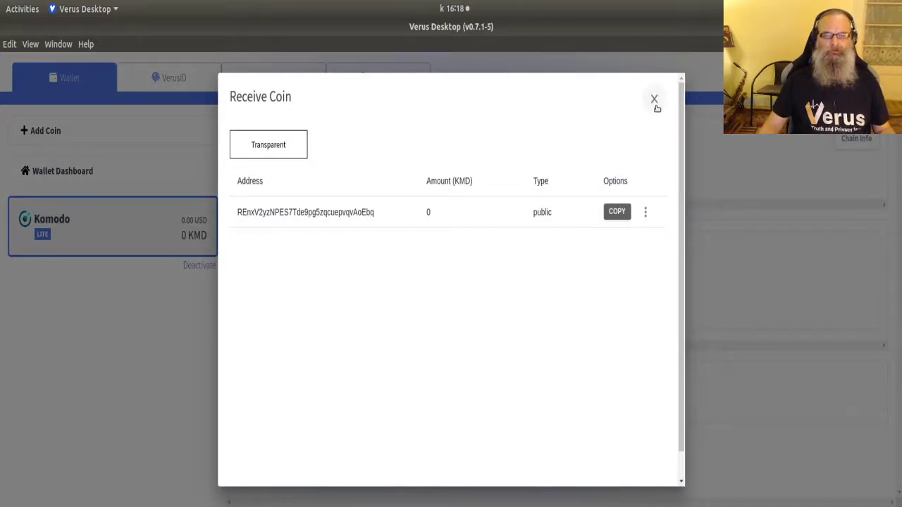
{"action": "left_click", "coordinate": [654, 99]}
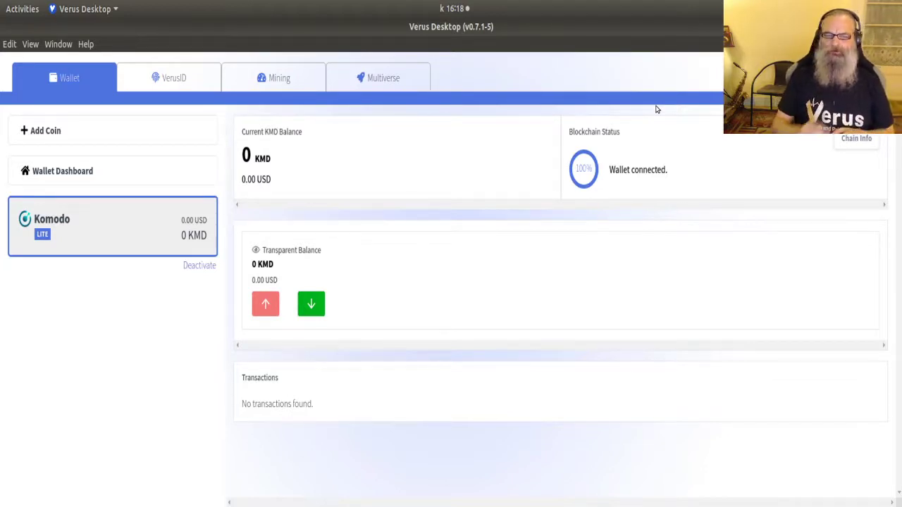
Add Bitcoin in lite mode to Oink2 alongside Komodo
{"action": "left_click", "coordinate": [45, 129]}
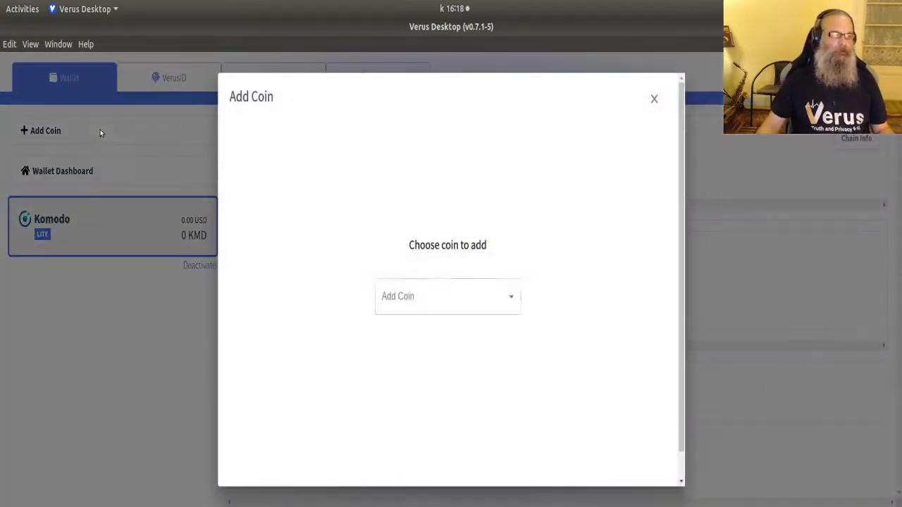
{"action": "type", "text": "Bitcoin"}
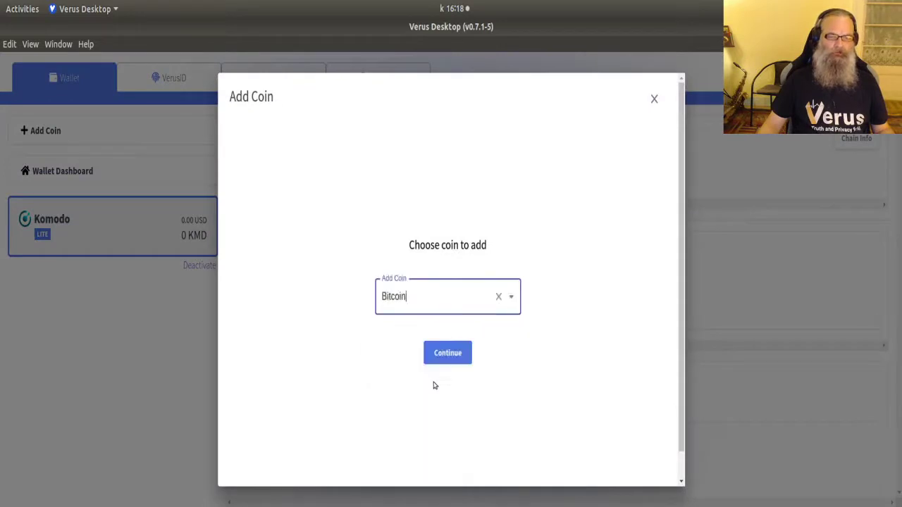
{"action": "left_click", "coordinate": [449, 353]}
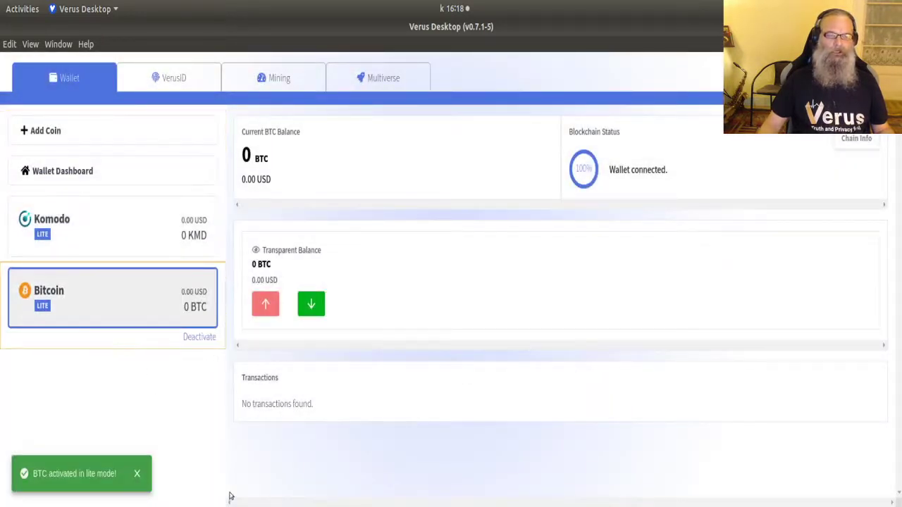
{"action": "mouse_move", "coordinate": [380, 330]}
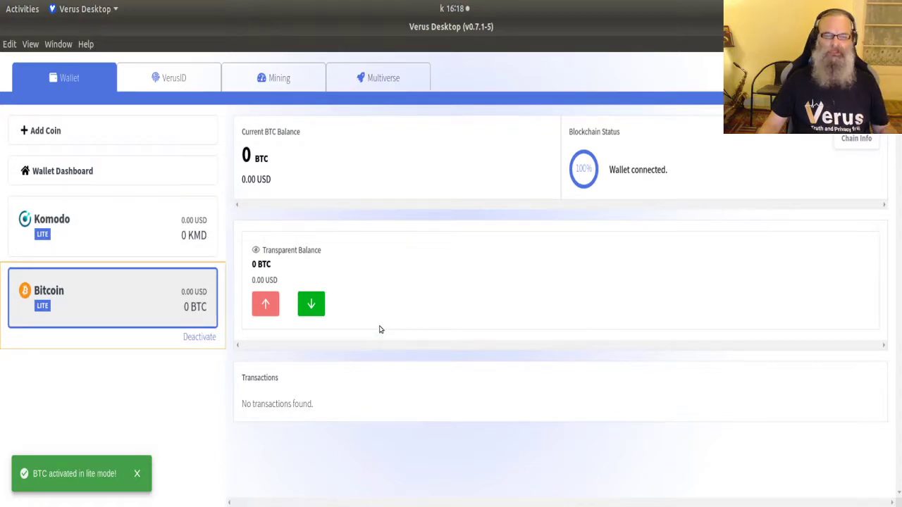
{"action": "mouse_move", "coordinate": [367, 320]}
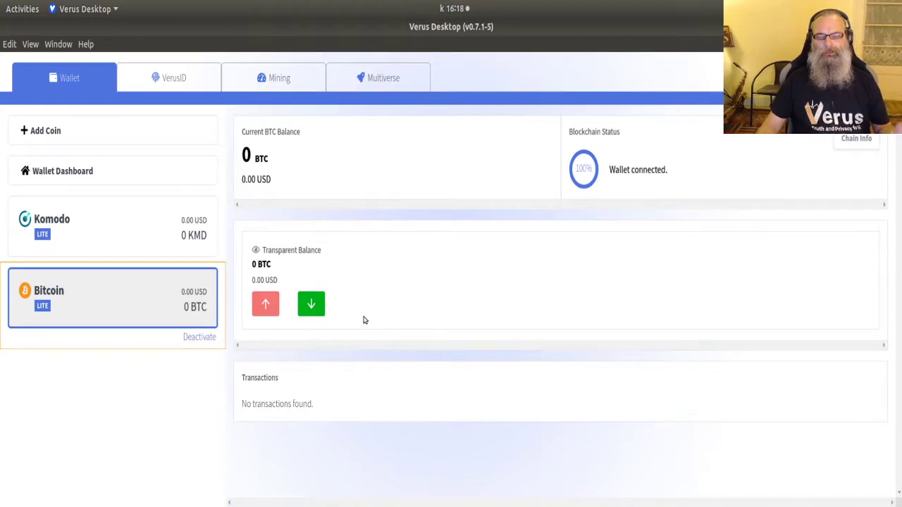
{"action": "mouse_move", "coordinate": [355, 327]}
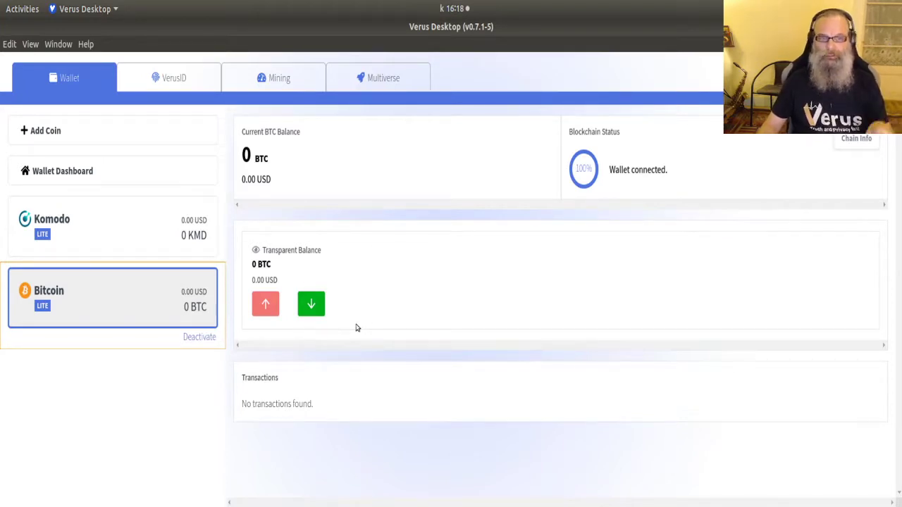
{"action": "mouse_move", "coordinate": [311, 305]}
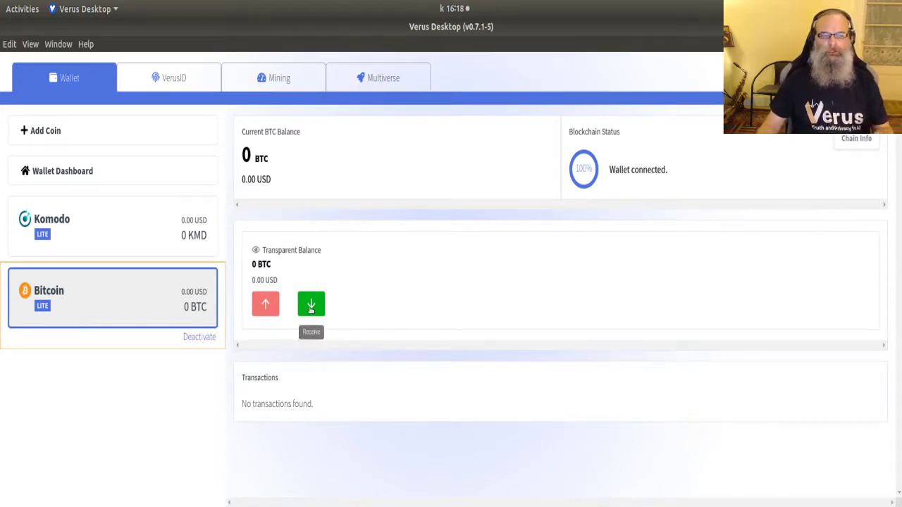
{"action": "left_click", "coordinate": [310, 304]}
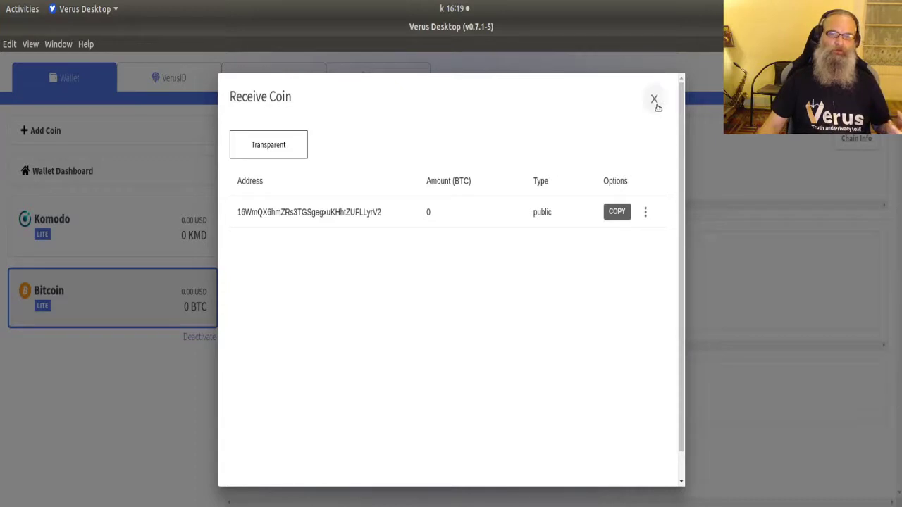
{"action": "left_click", "coordinate": [654, 98]}
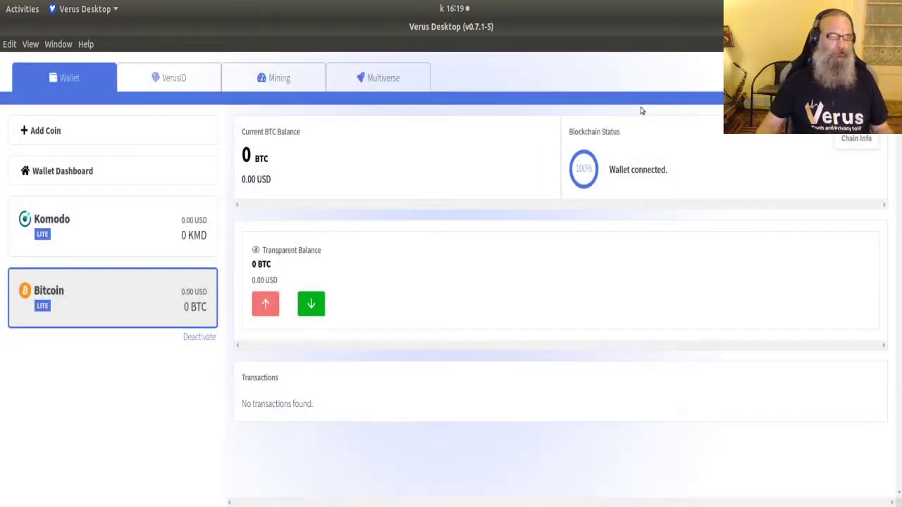
{"action": "mouse_move", "coordinate": [330, 400]}
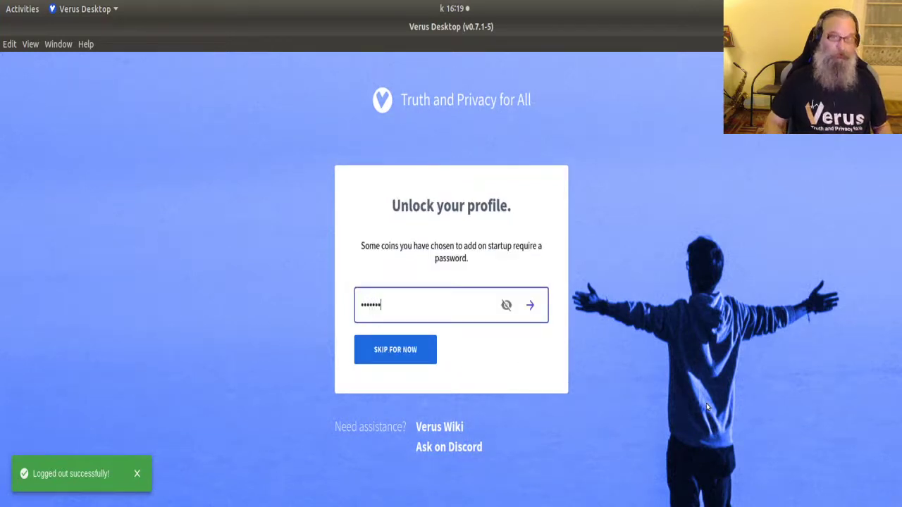
Unlock the Oink2 profile again with its password, reloading Komodo and Bitcoin
{"action": "left_click", "coordinate": [530, 304]}
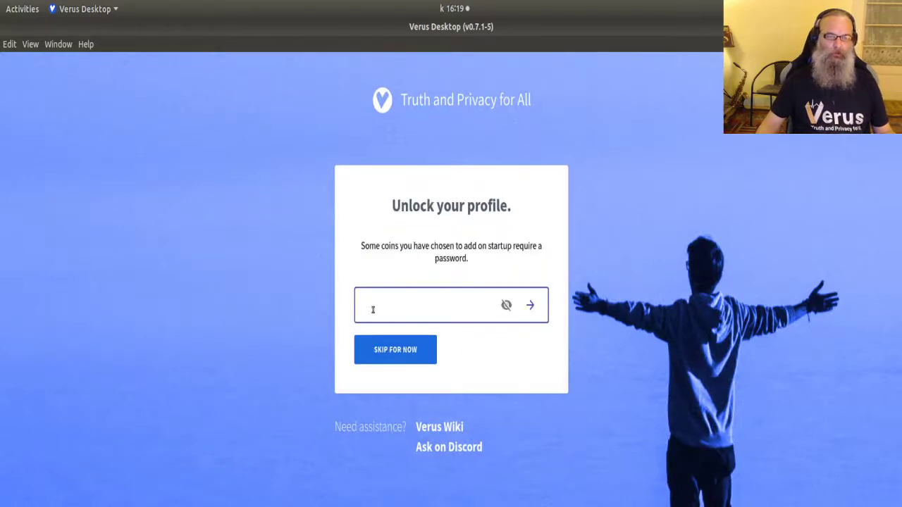
{"action": "type", "text": "password"}
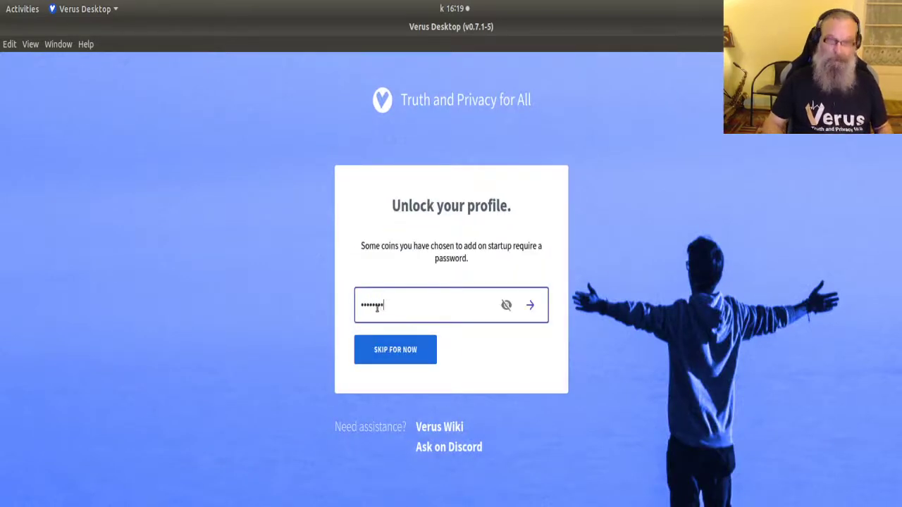
{"action": "left_click", "coordinate": [530, 304]}
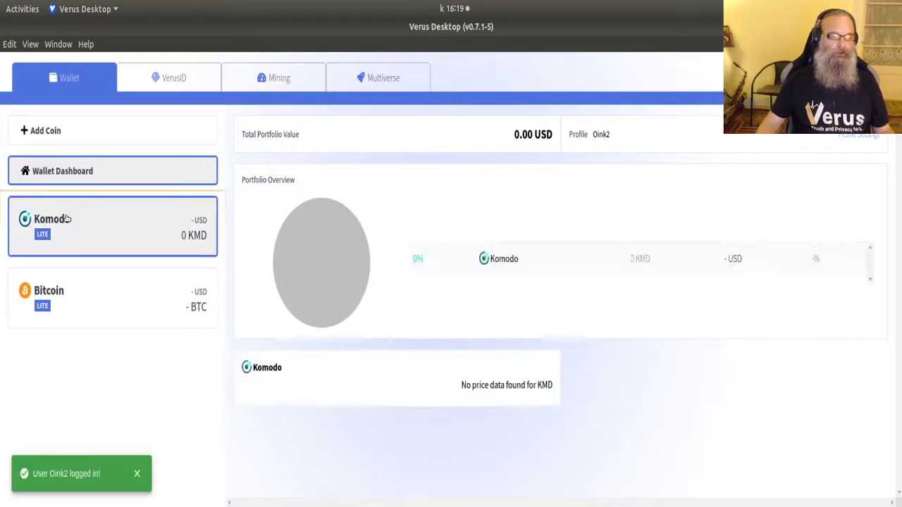
Show Oink2's Bitcoin wallet with 0 BTC and no transactions
{"action": "left_click", "coordinate": [113, 297]}
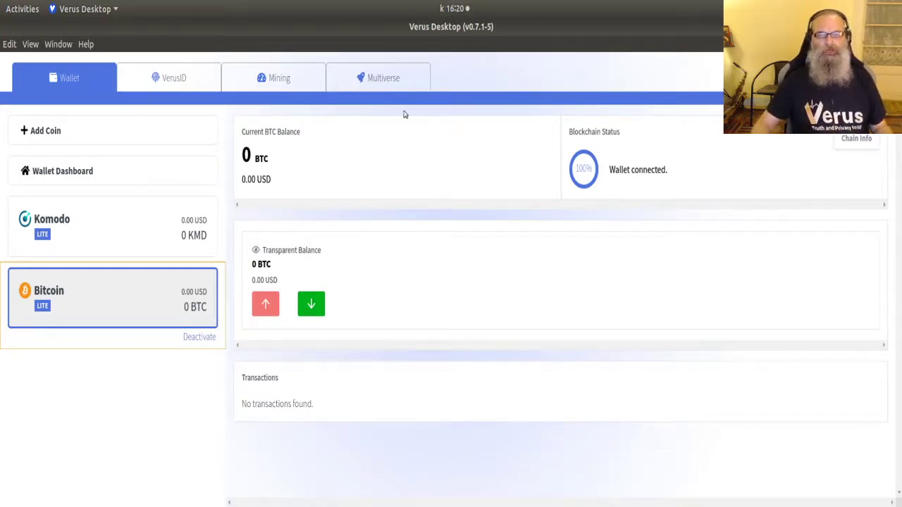
{"action": "mouse_move", "coordinate": [536, 270]}
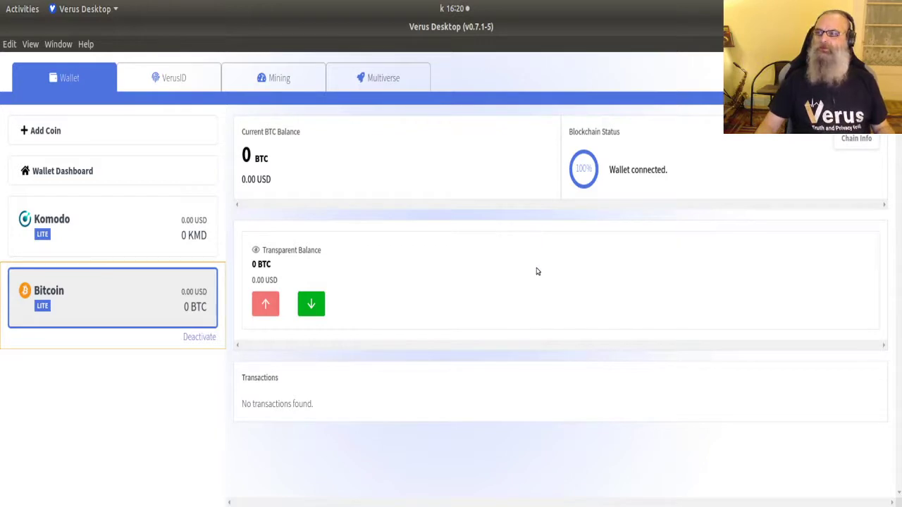